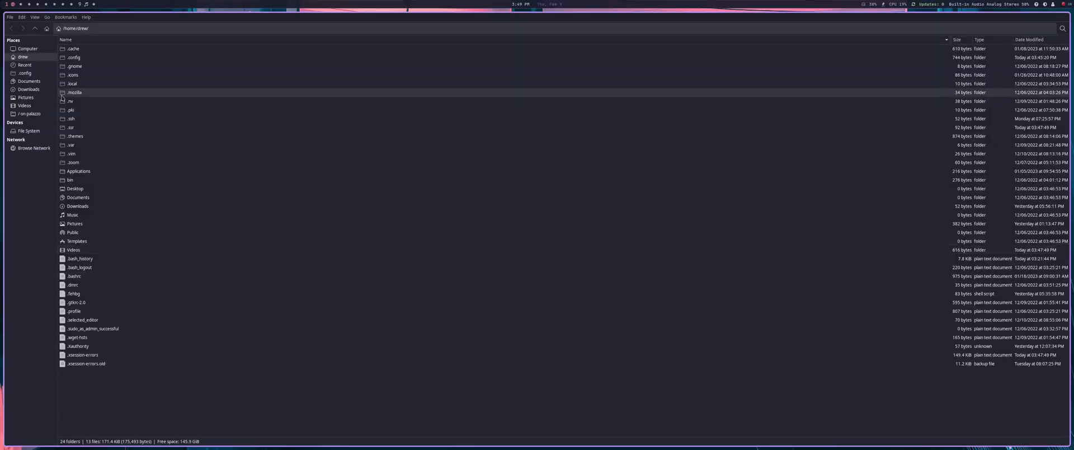
Step: Open the fallen-tree JPEG from the Downloads folder in qimgv
click(28, 89)
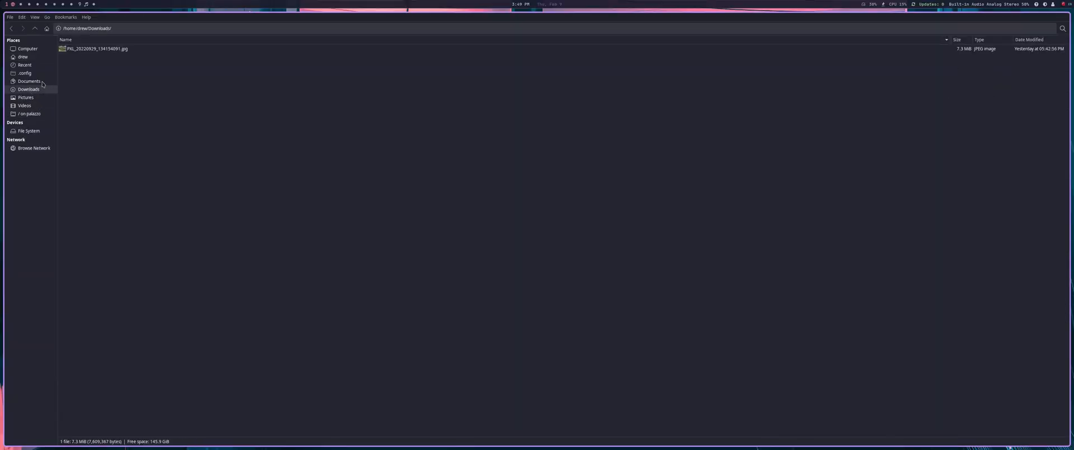
right_click(95, 48)
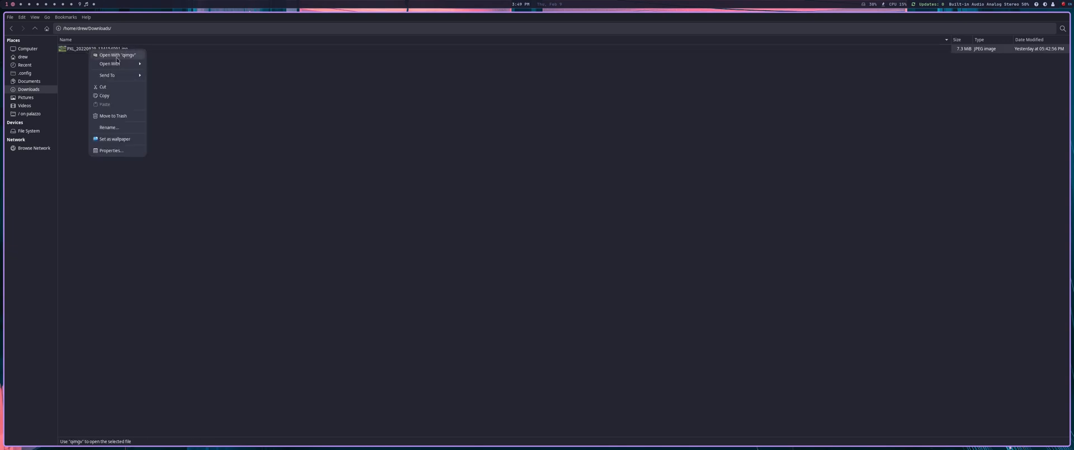
click(116, 55)
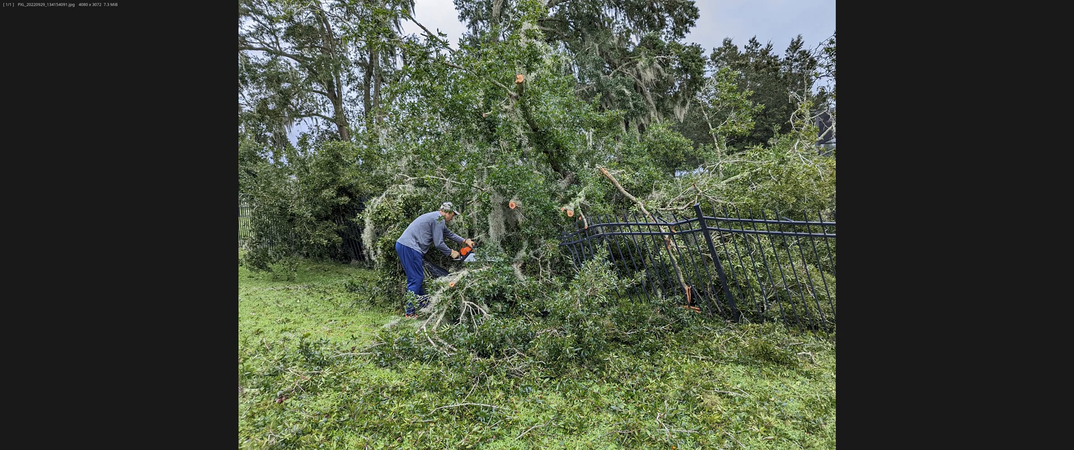
mouse_move(585, 249)
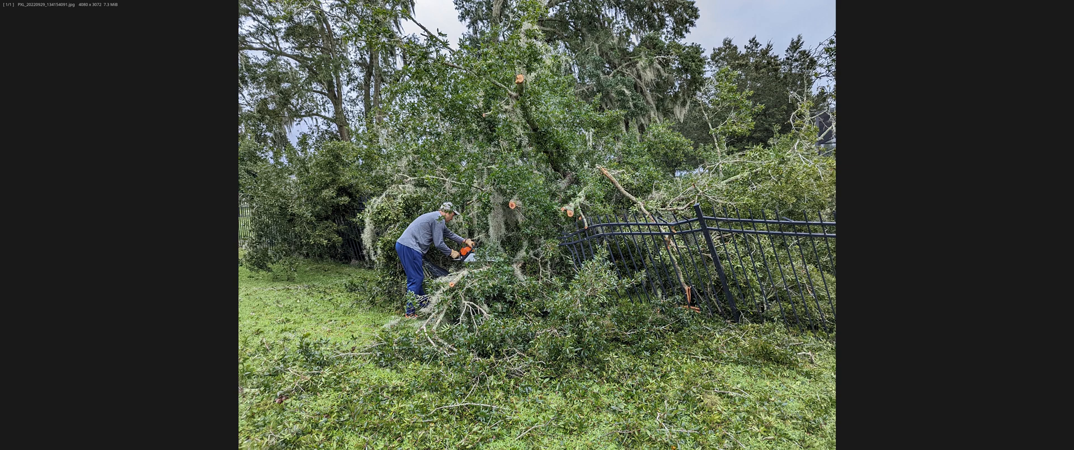
mouse_move(493, 179)
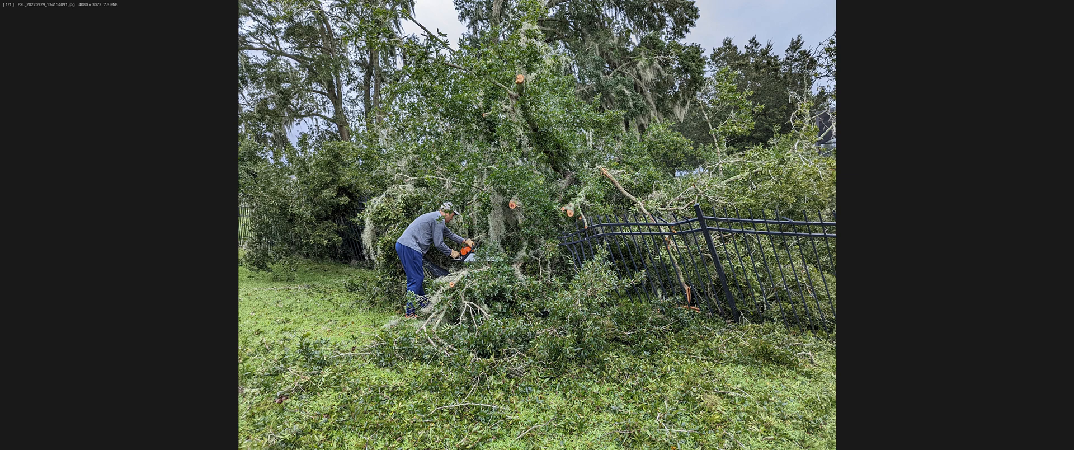
mouse_move(752, 111)
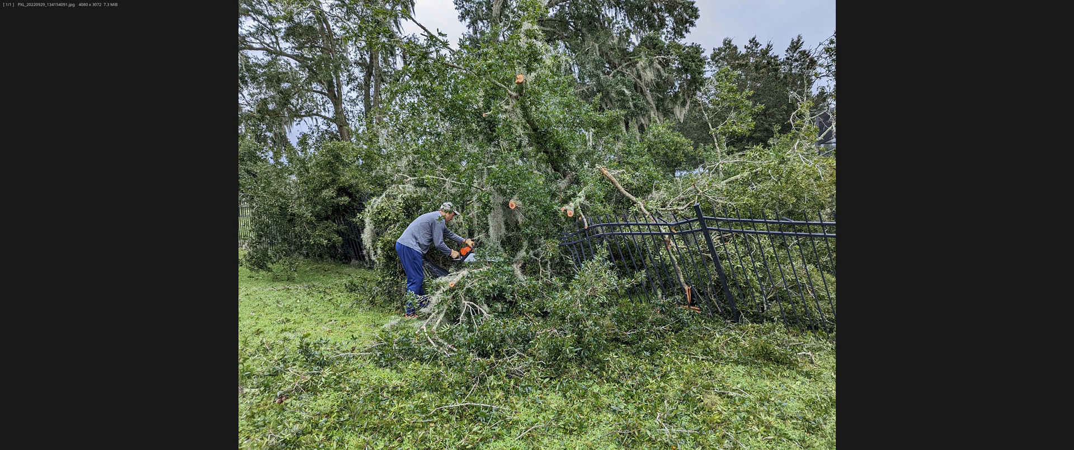
mouse_move(756, 116)
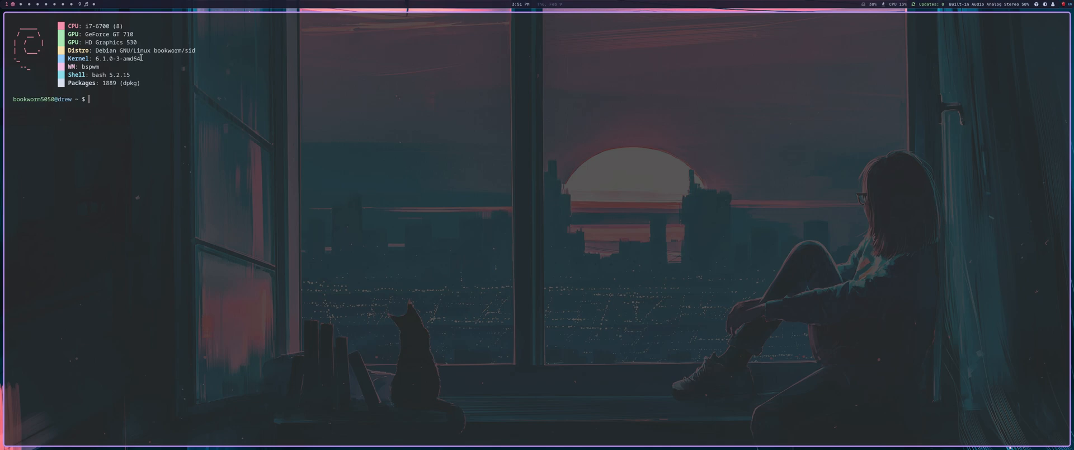
Step: Highlight the kernel version 6.1.0-3-amd64 in the neofetch summary
drag(92, 58, 141, 58)
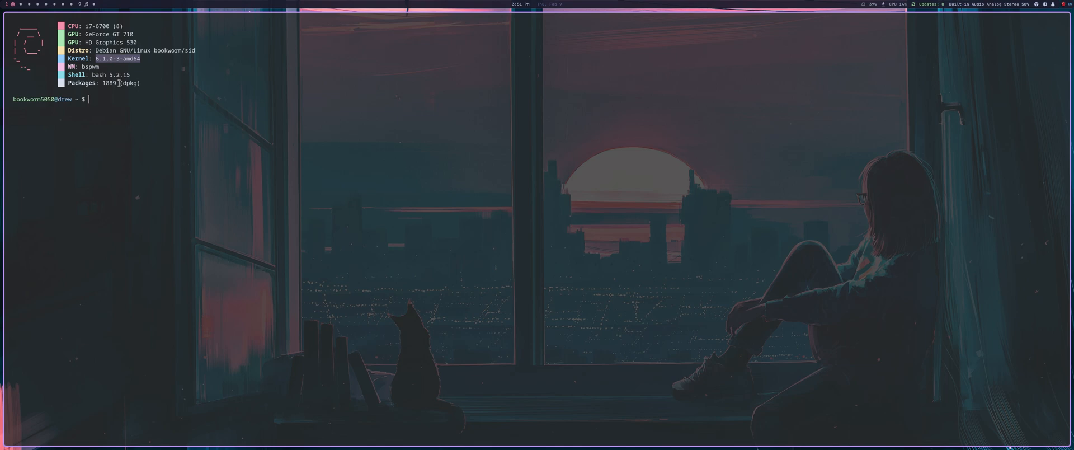
mouse_move(115, 94)
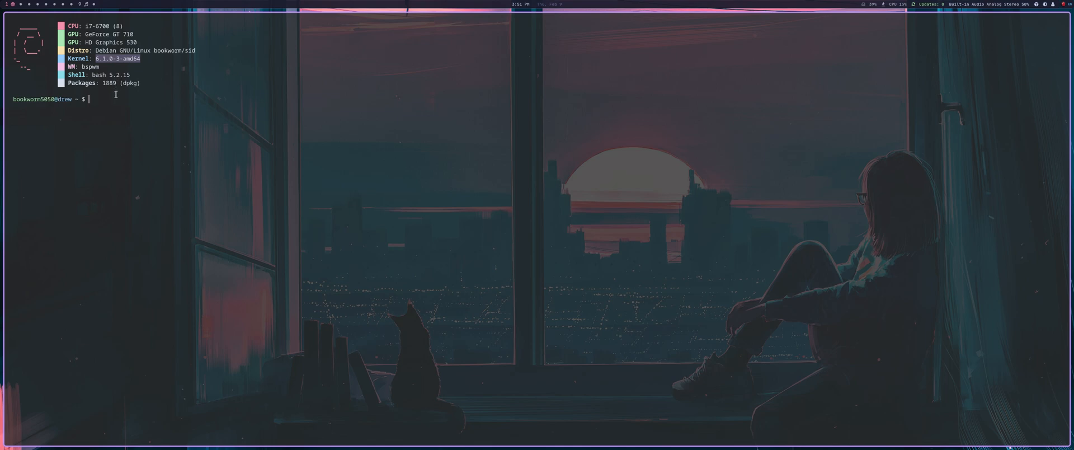
mouse_move(377, 160)
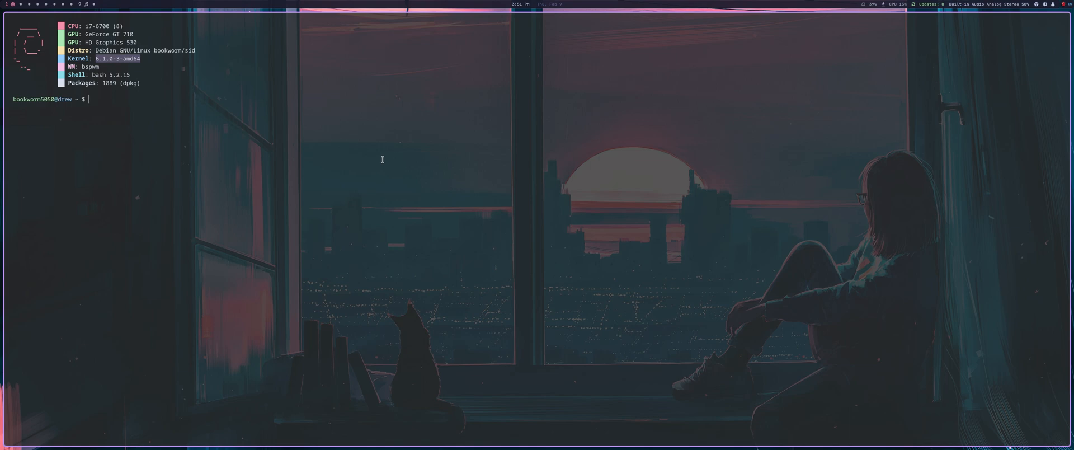
mouse_move(381, 142)
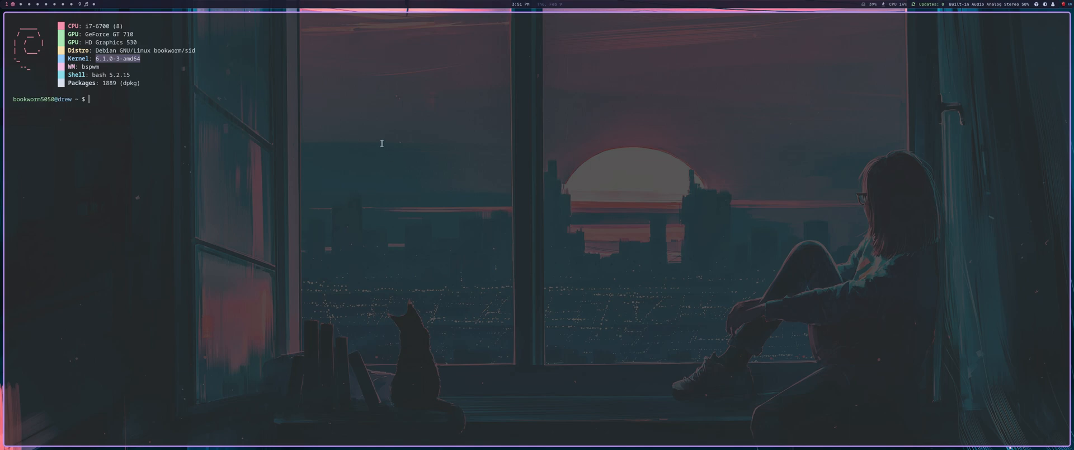
mouse_move(429, 294)
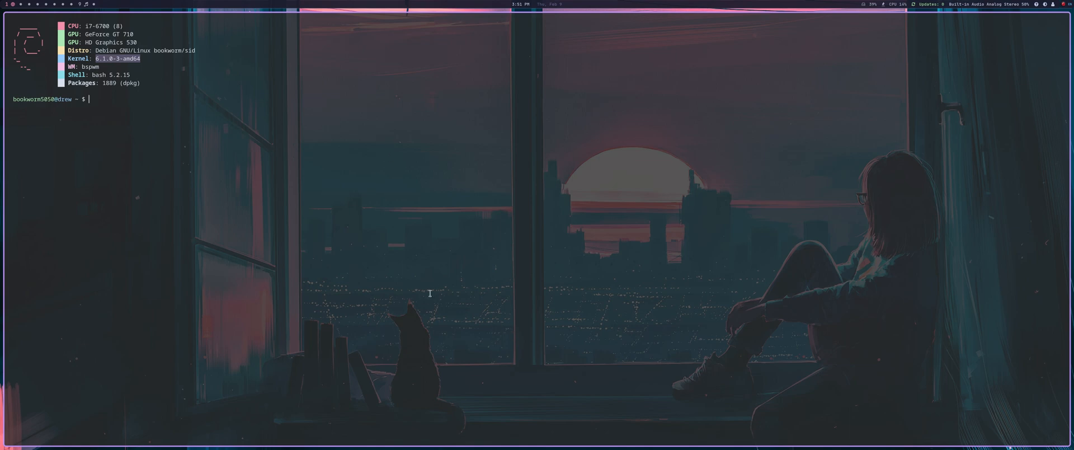
mouse_move(431, 264)
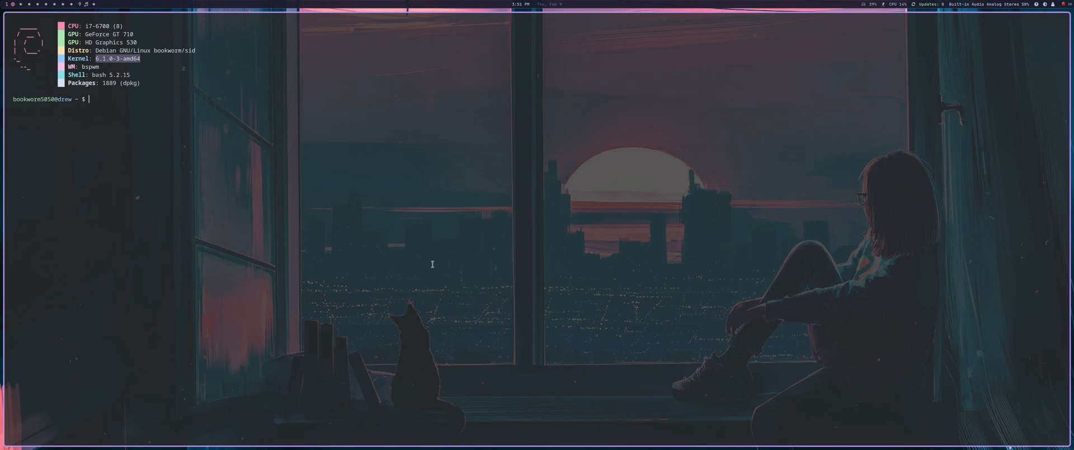
mouse_move(440, 260)
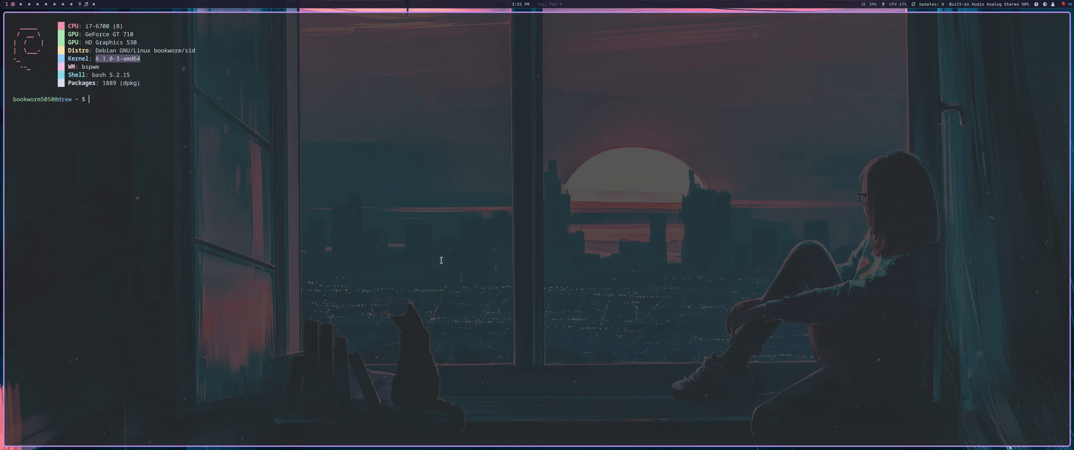
mouse_move(400, 257)
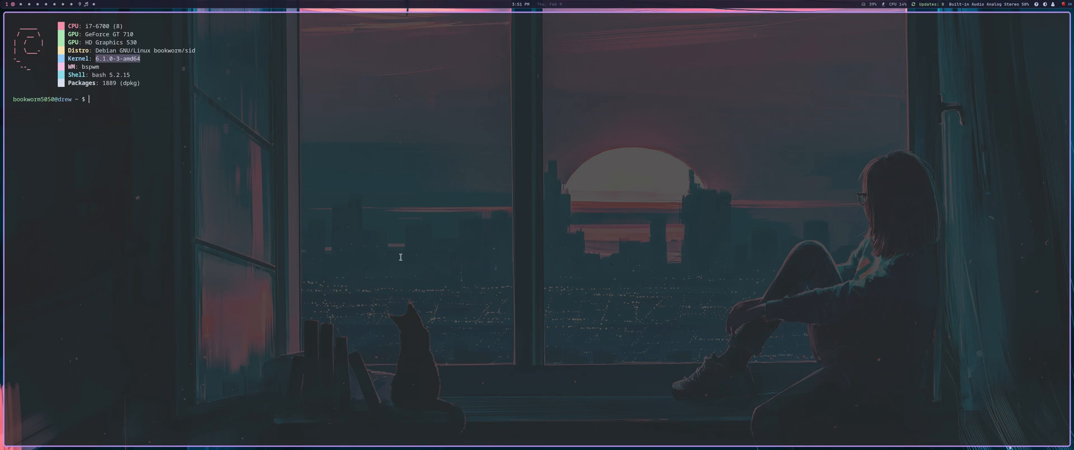
Step: Run the bs alias to open ~/.bashrc in micro
text(b)
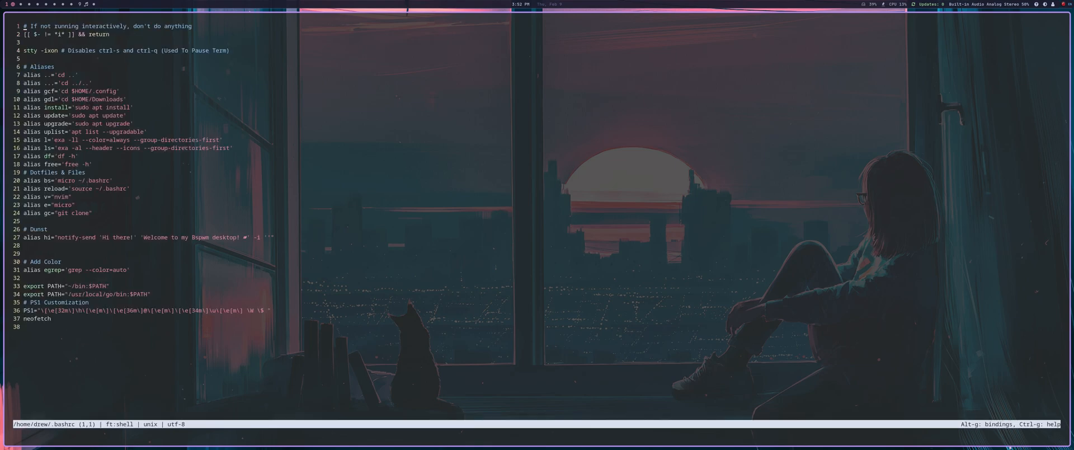
mouse_move(26, 251)
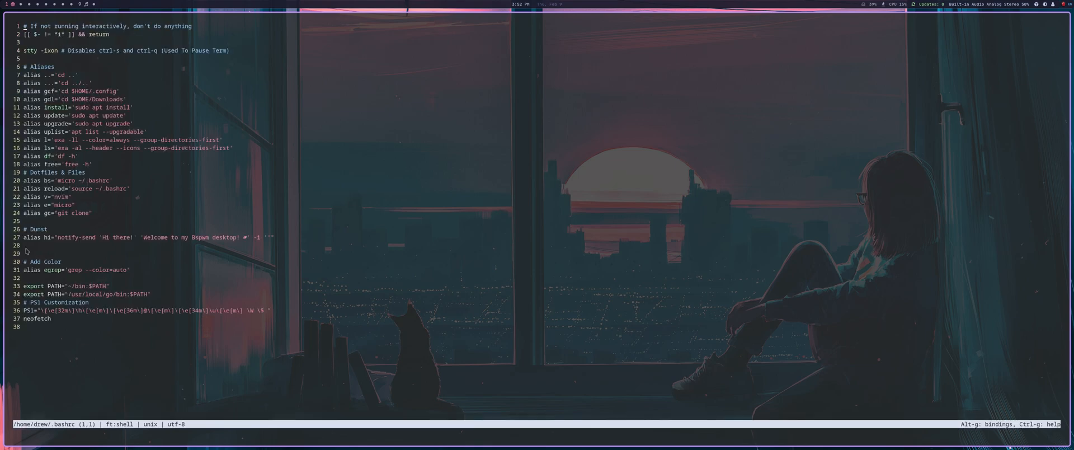
mouse_move(81, 86)
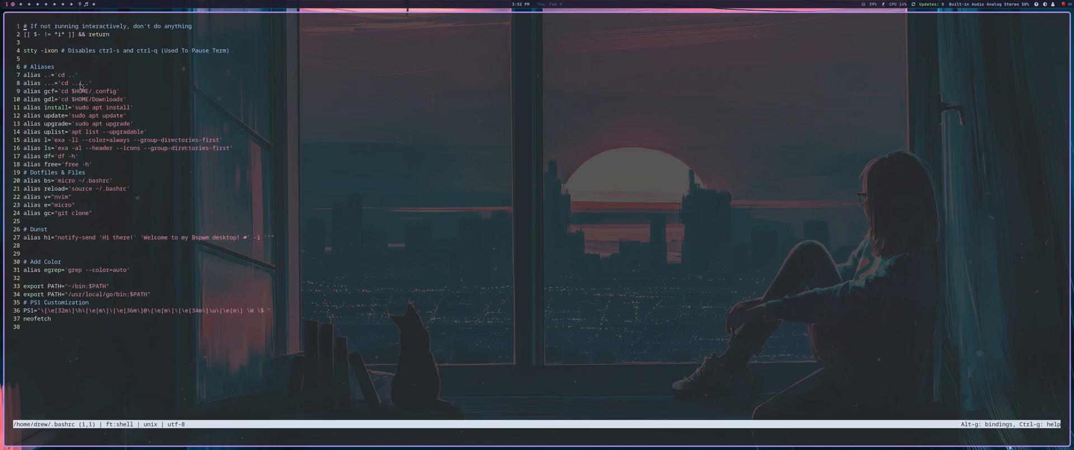
mouse_move(172, 108)
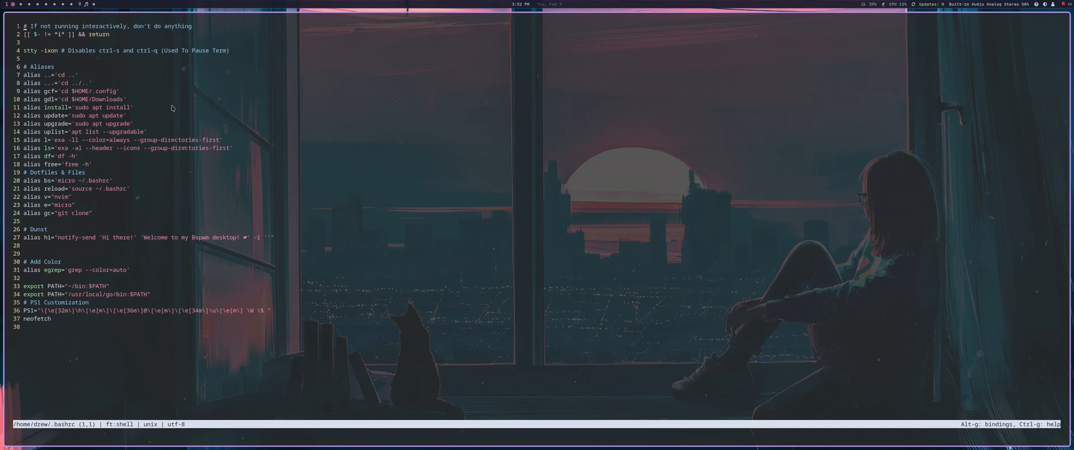
mouse_move(154, 208)
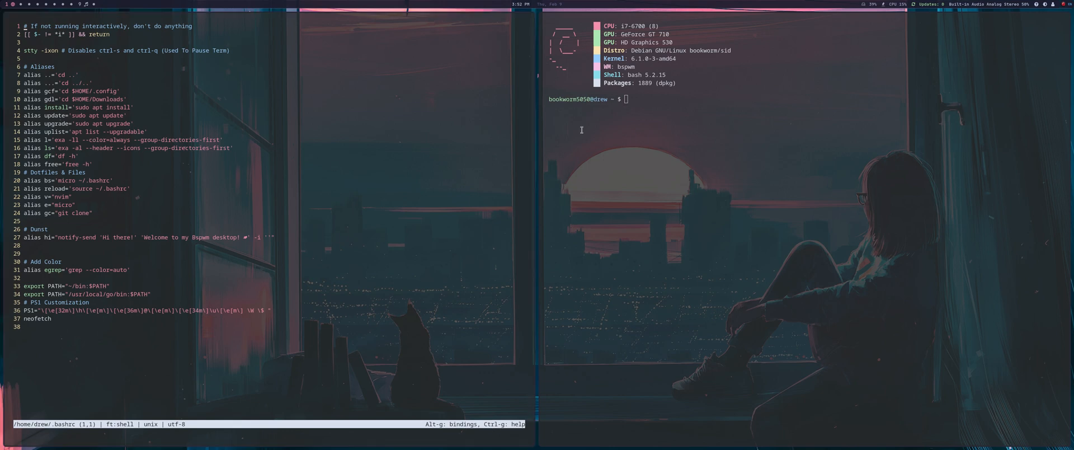
Step: Run df to list disk usage, then the hi alias for a welcome notification
text(df)
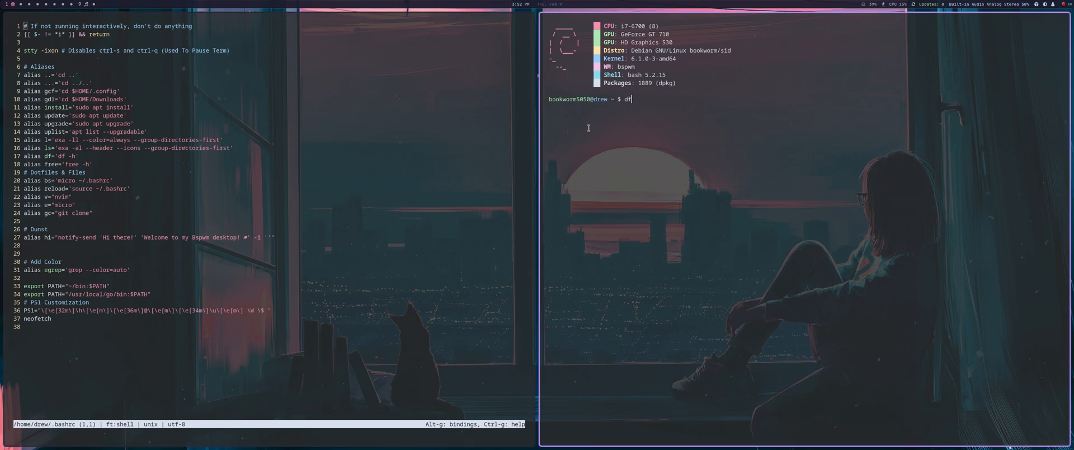
key(Return)
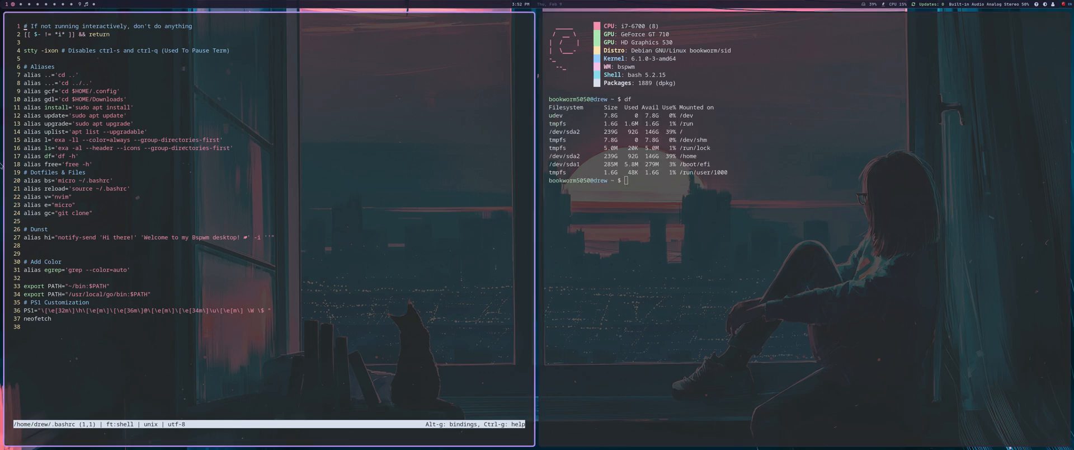
mouse_move(88, 196)
text(hi)
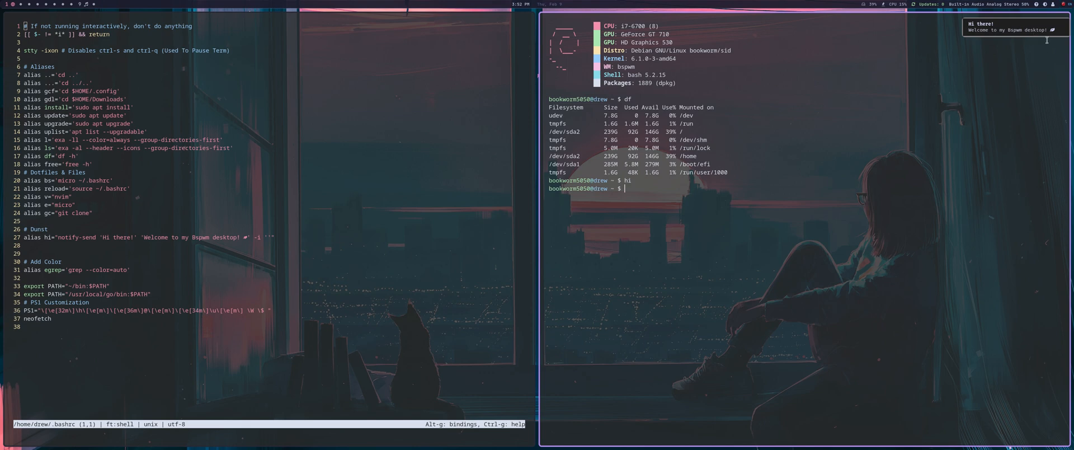
key(Return)
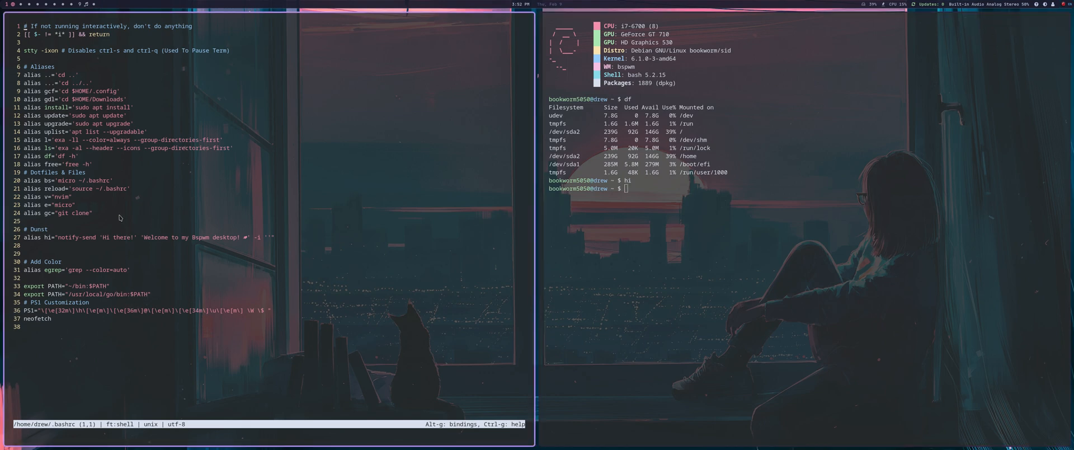
mouse_move(70, 198)
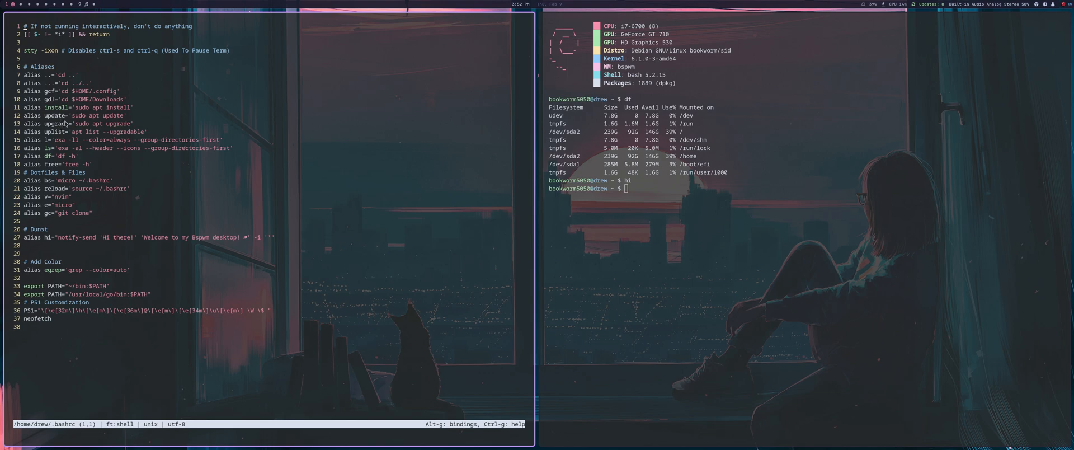
click(711, 218)
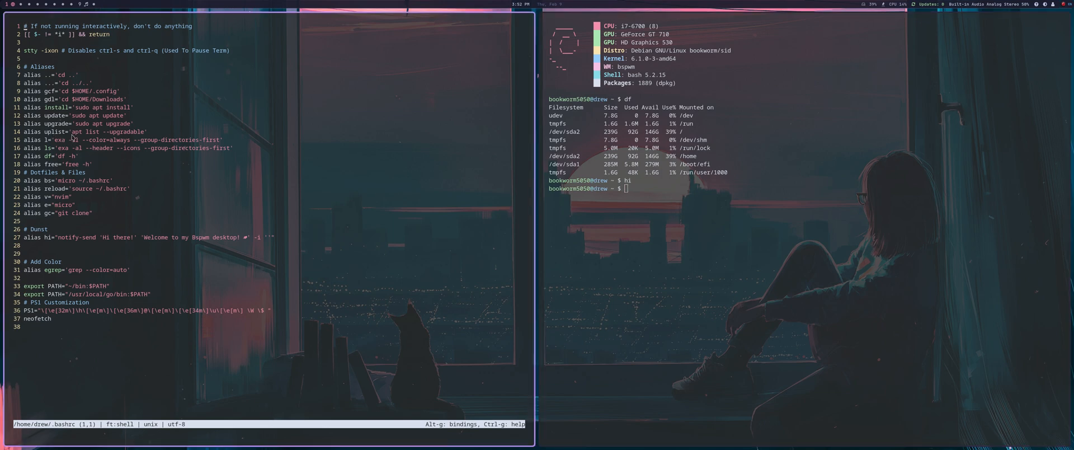
mouse_move(92, 144)
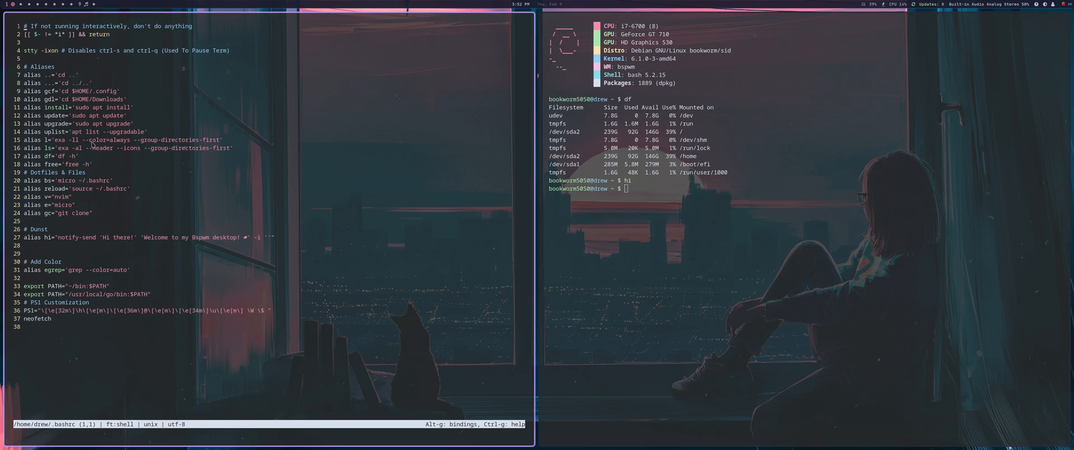
mouse_move(92, 143)
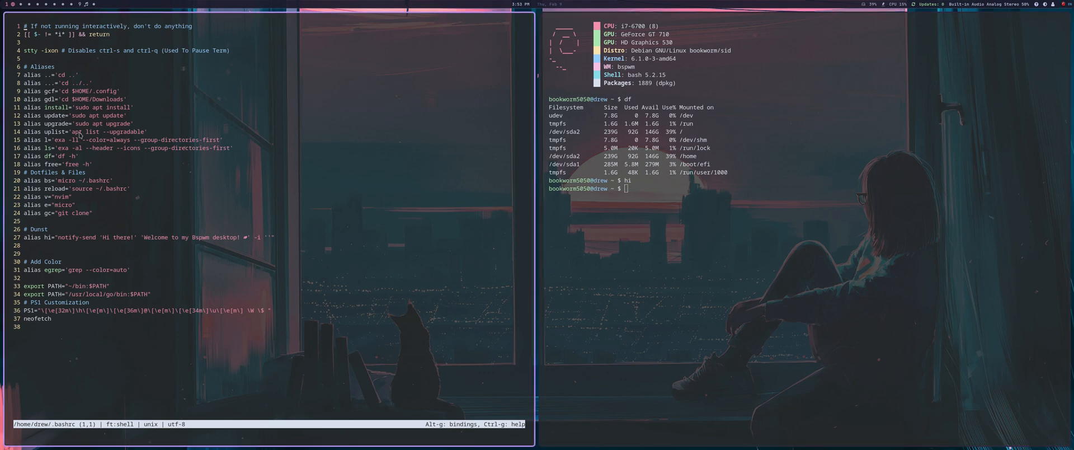
mouse_move(64, 166)
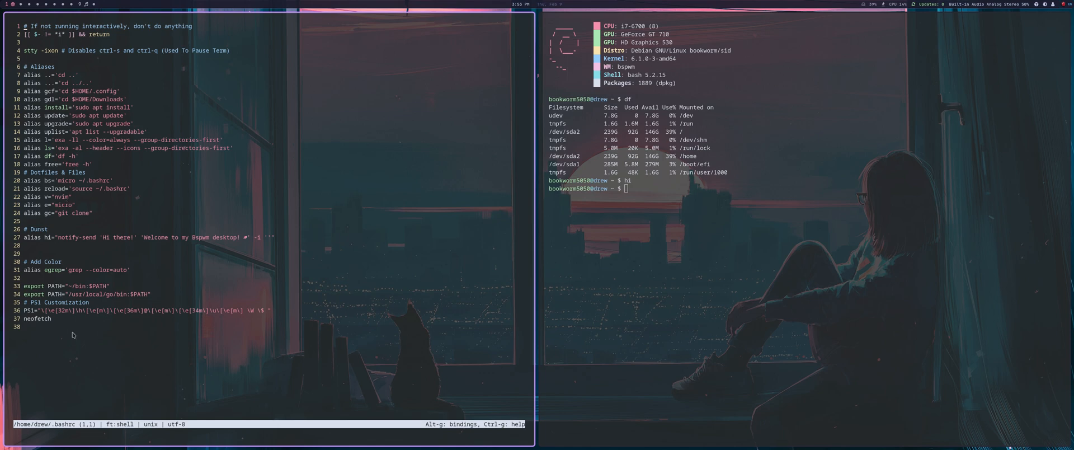
mouse_move(67, 335)
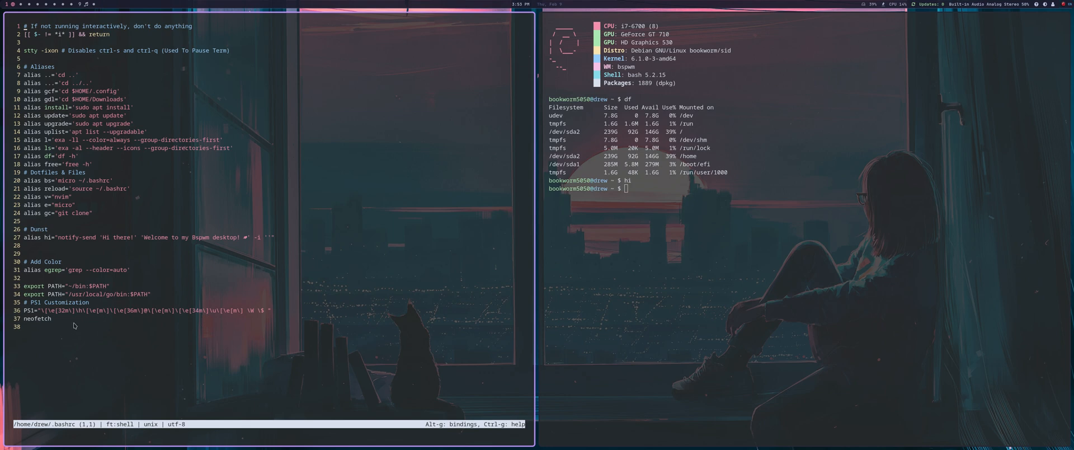
mouse_move(71, 326)
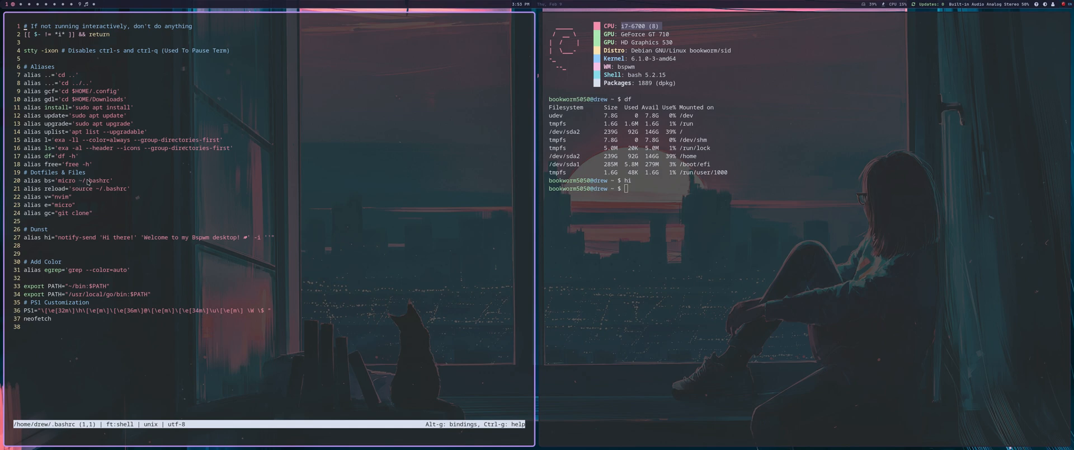
mouse_move(118, 186)
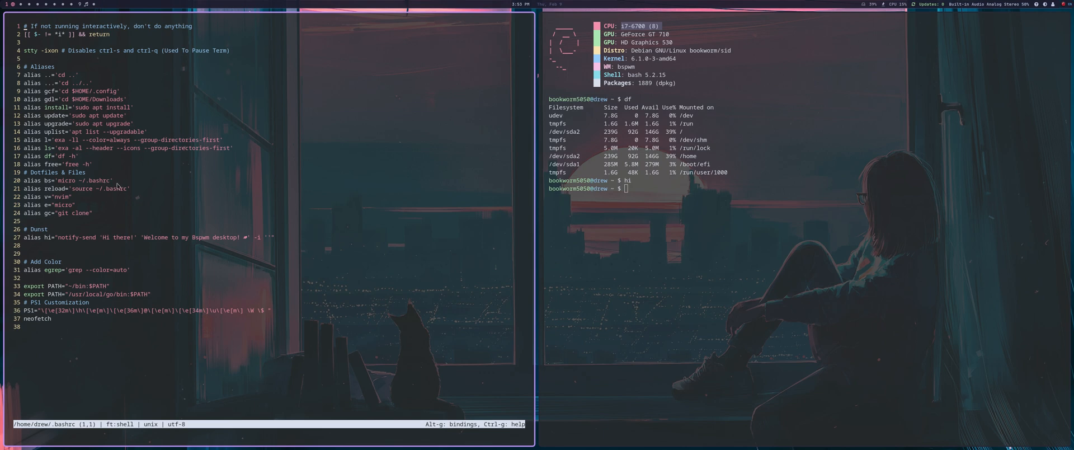
mouse_move(118, 272)
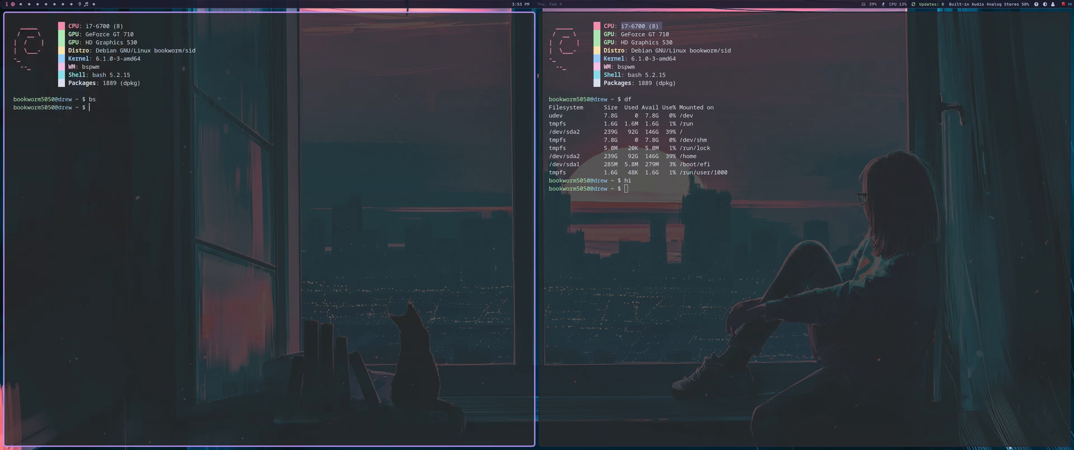
Step: Re-source .bashrc with reload, then list bspwmrc and its backup in ~/.config/bspwm
text(reload)
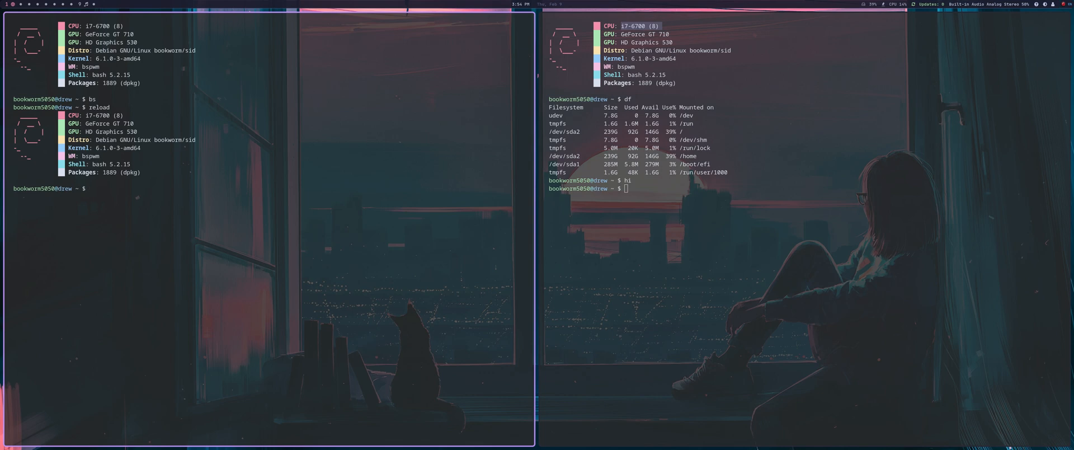
text(cd)
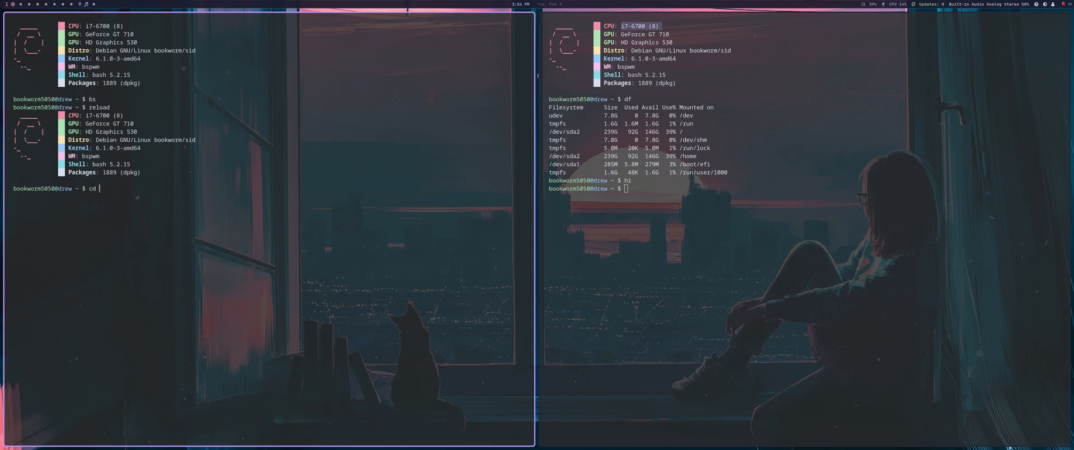
text(.co)
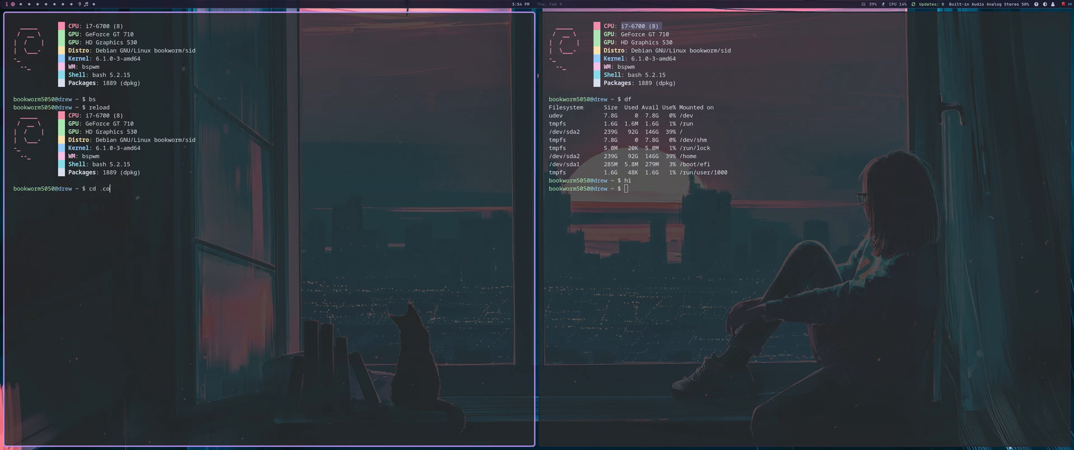
text(nfig/bspwm/)
text(ls)
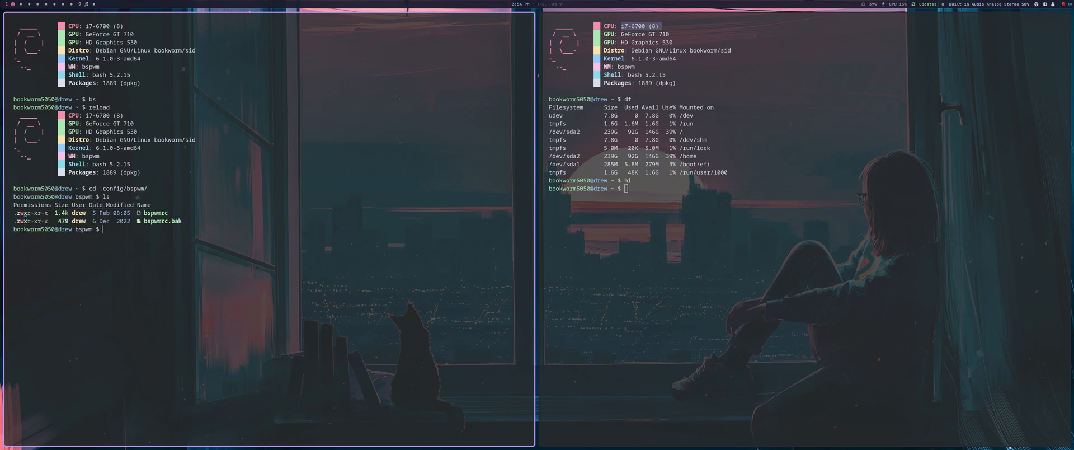
Step: Open bspwmrc in micro with e bspwmrc
text(e)
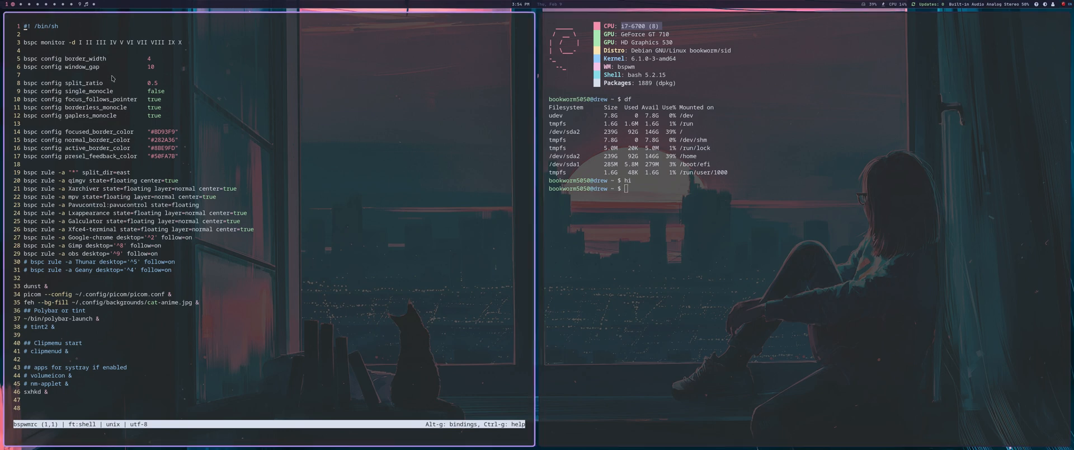
mouse_move(65, 192)
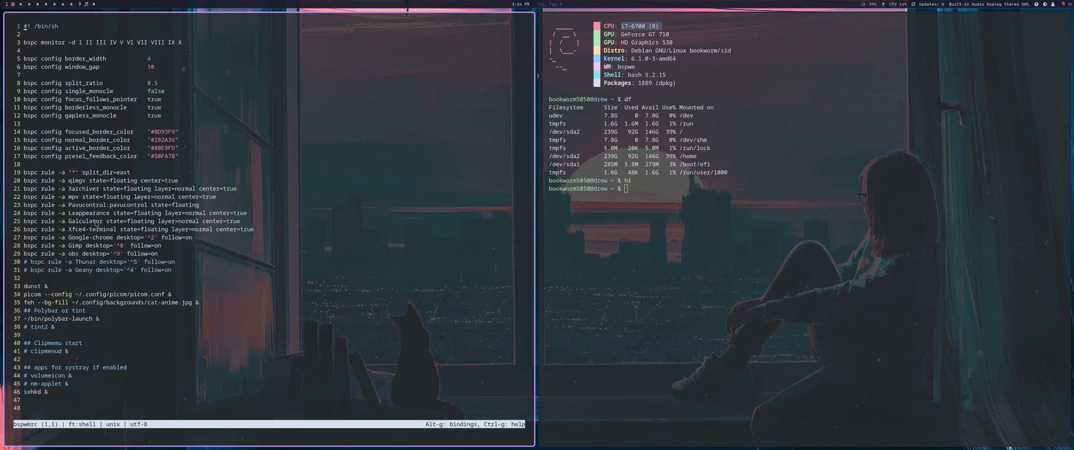
mouse_move(439, 142)
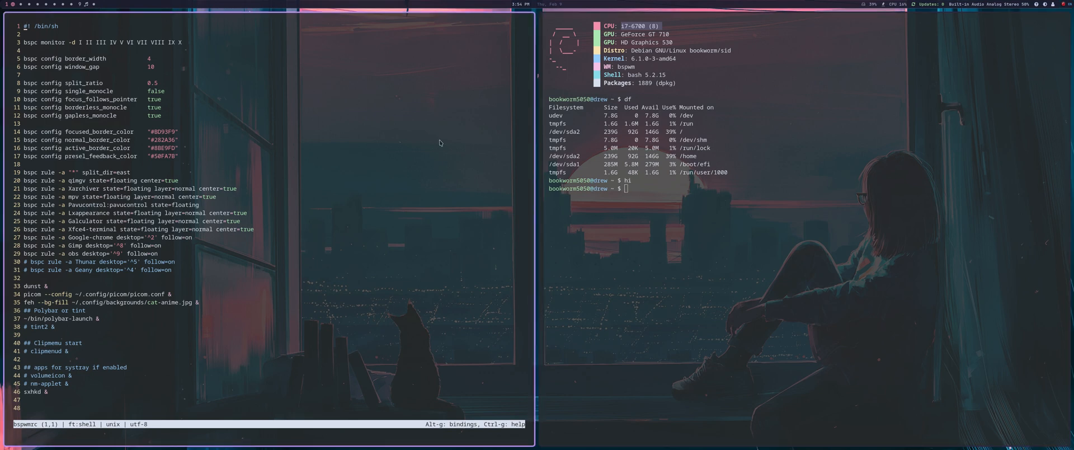
mouse_move(213, 285)
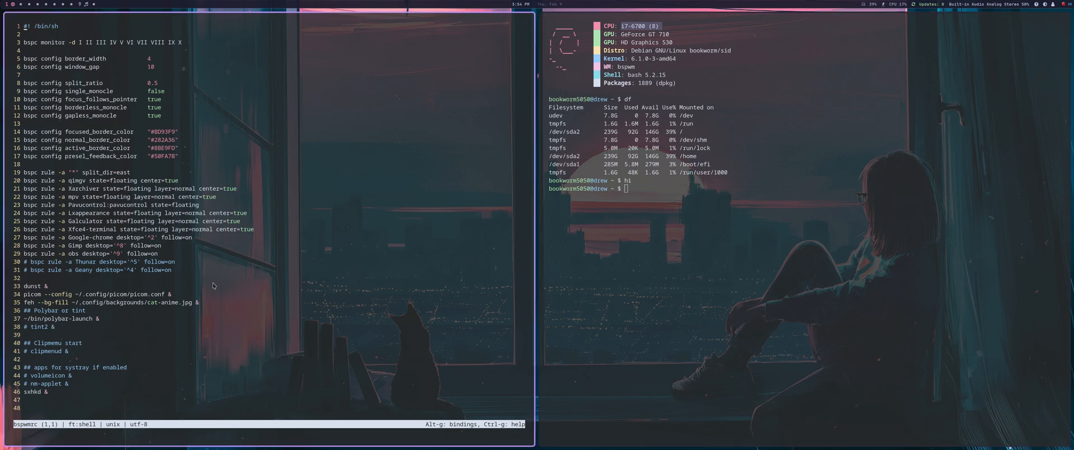
mouse_move(101, 188)
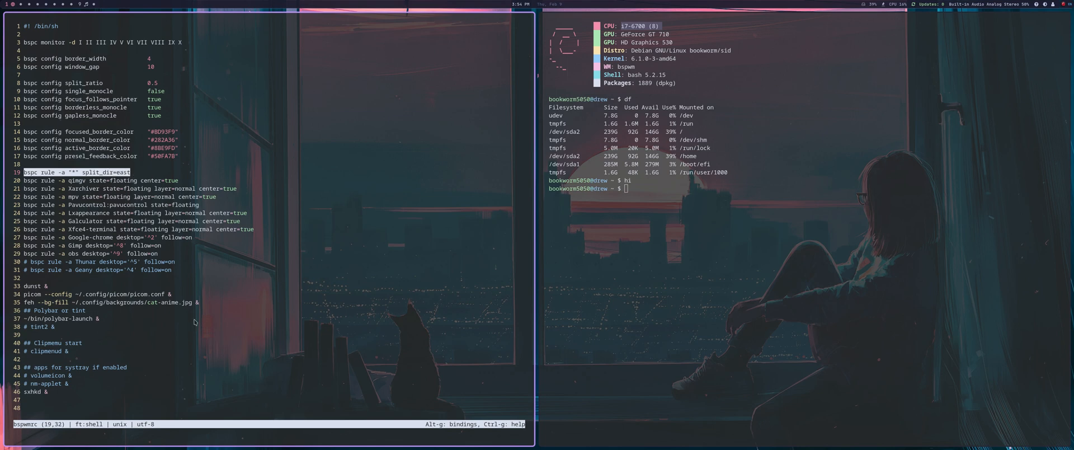
mouse_move(229, 414)
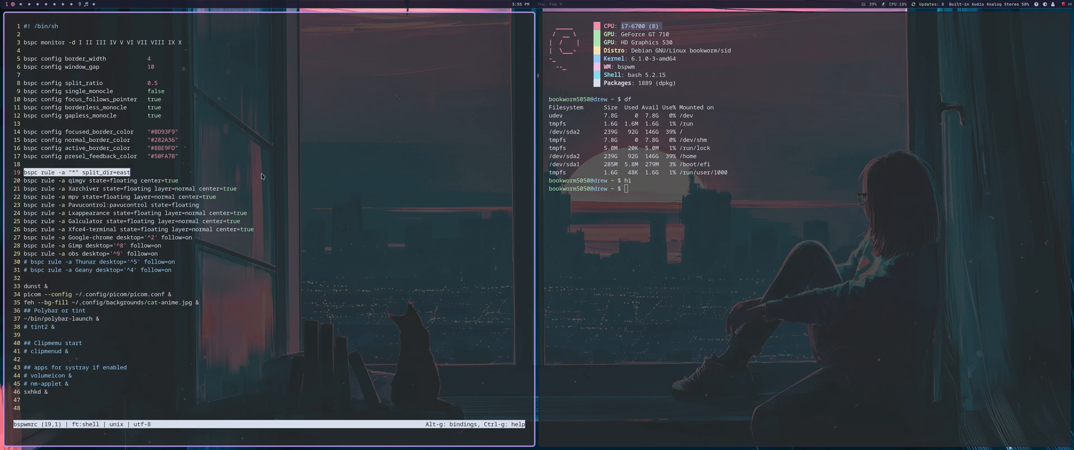
mouse_move(485, 156)
text(cd .config/sx)
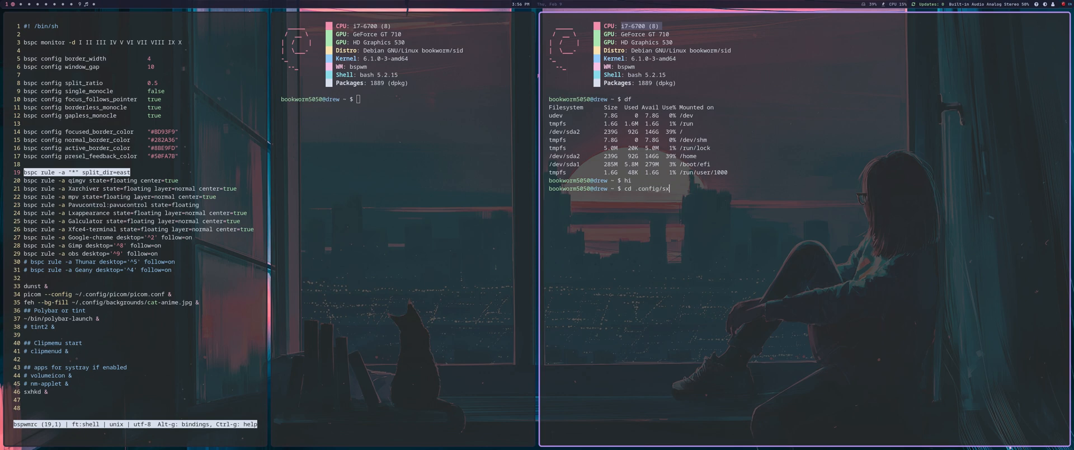
Step: Change into ~/.config/sxhkd and open sxhkdrc in micro
text(hkd/)
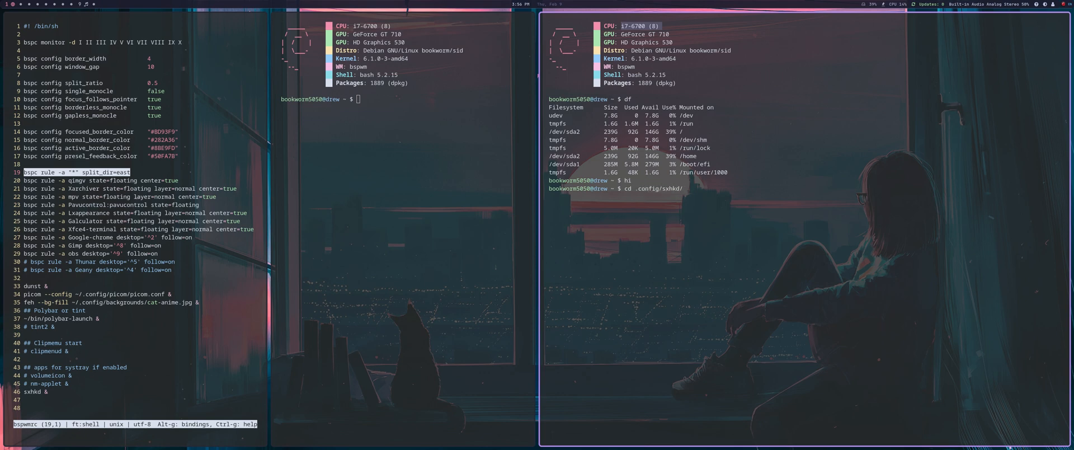
key(Return)
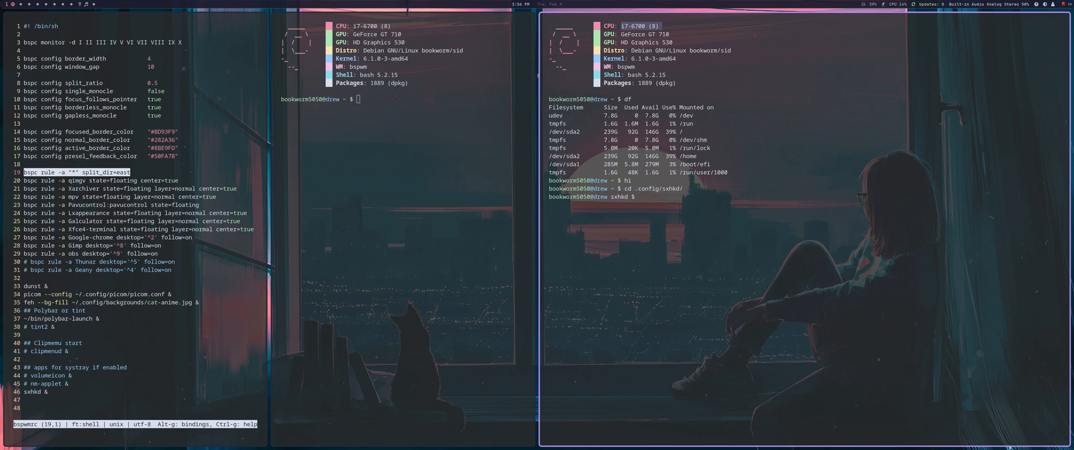
text(e)
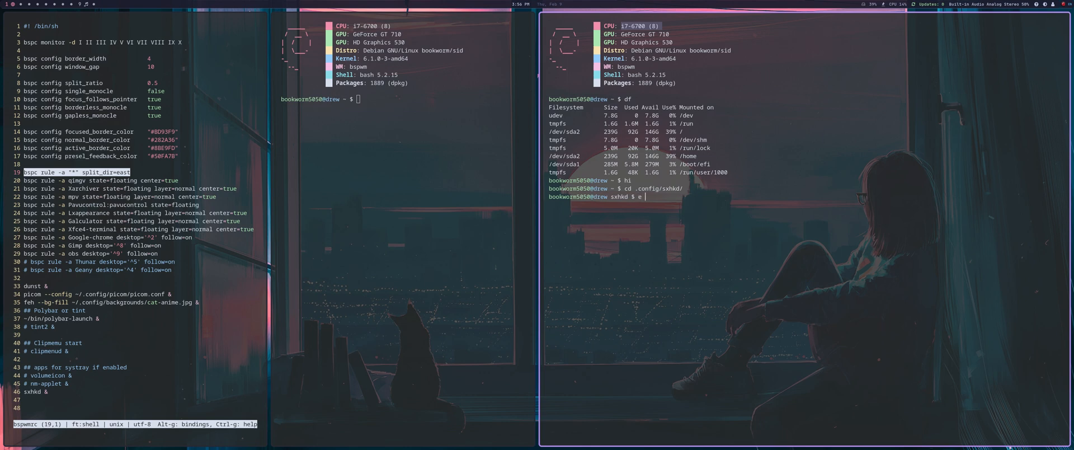
text(sc)
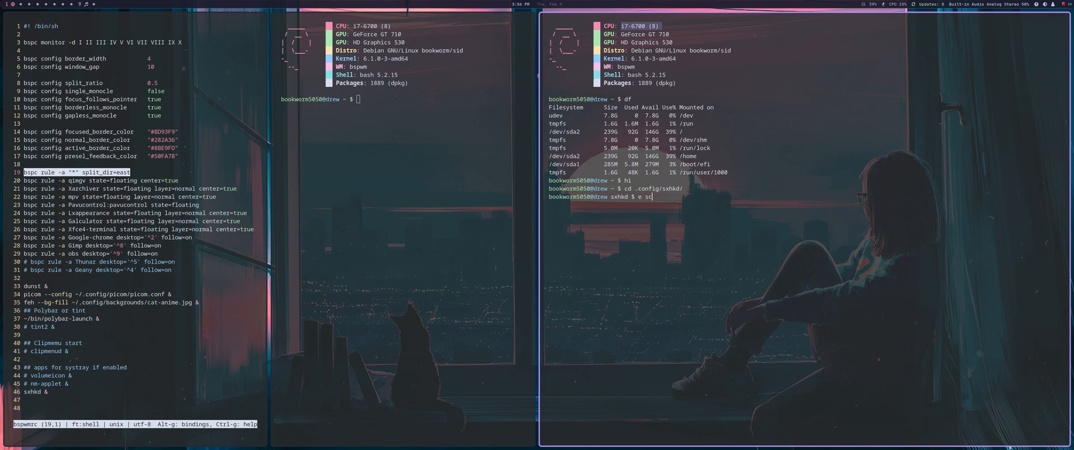
text(xhkdrc)
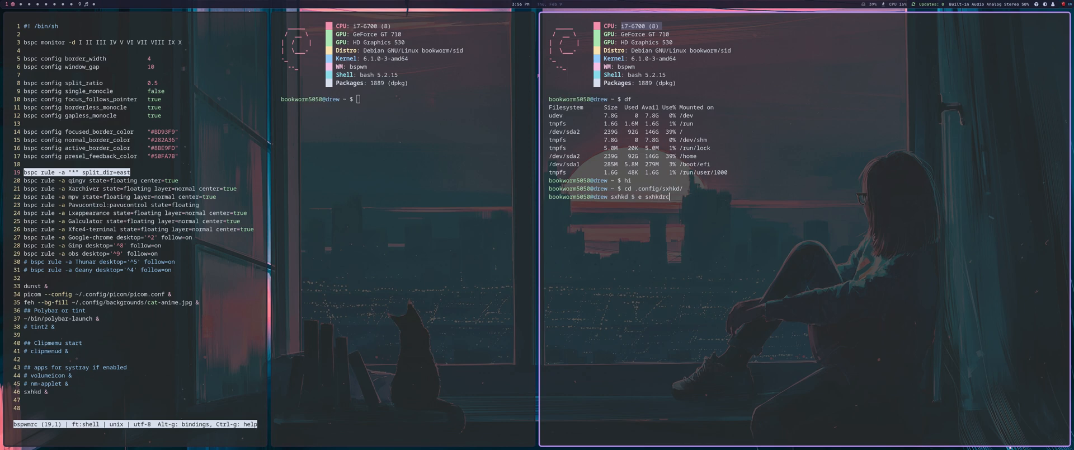
key(Return)
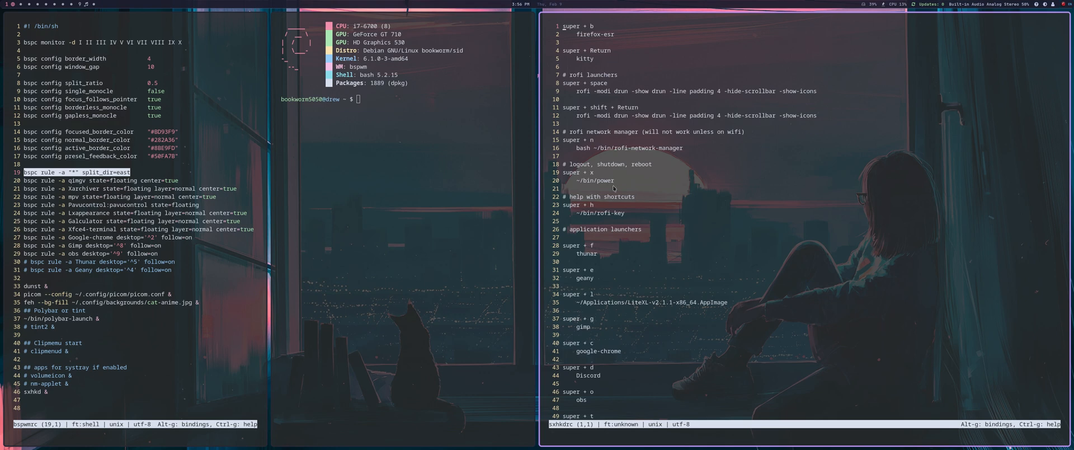
Step: Scroll sxhkdrc to line 131, past volume, scrot, redshift and clipmenu bindings
scroll(down, 3)
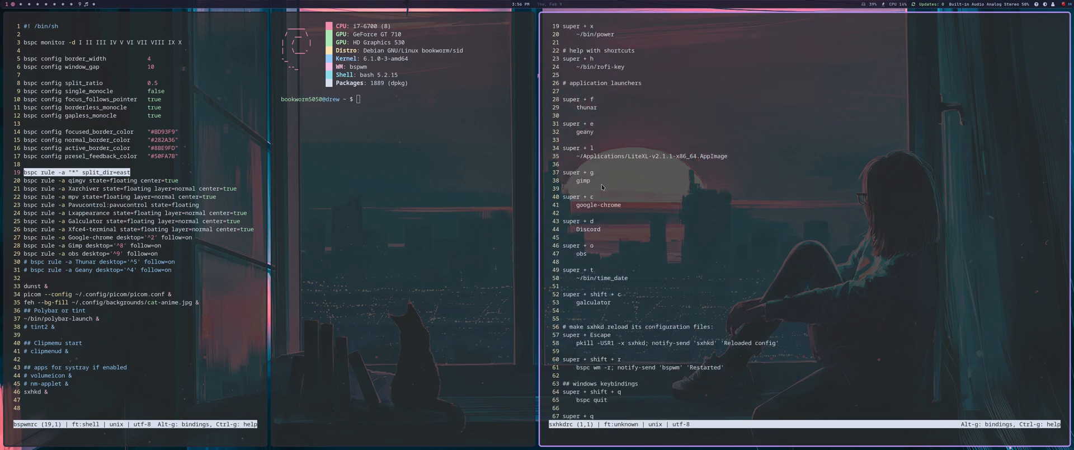
scroll(down, 3)
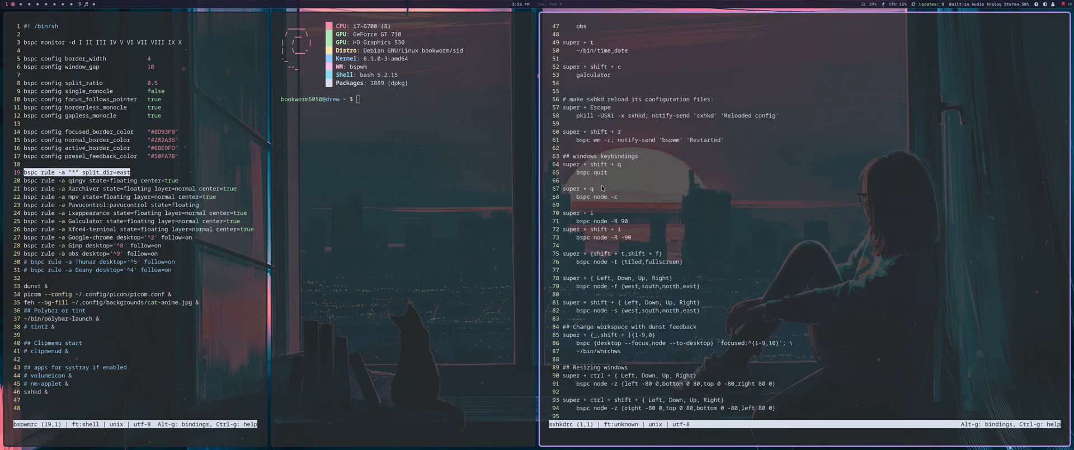
scroll(down, 3)
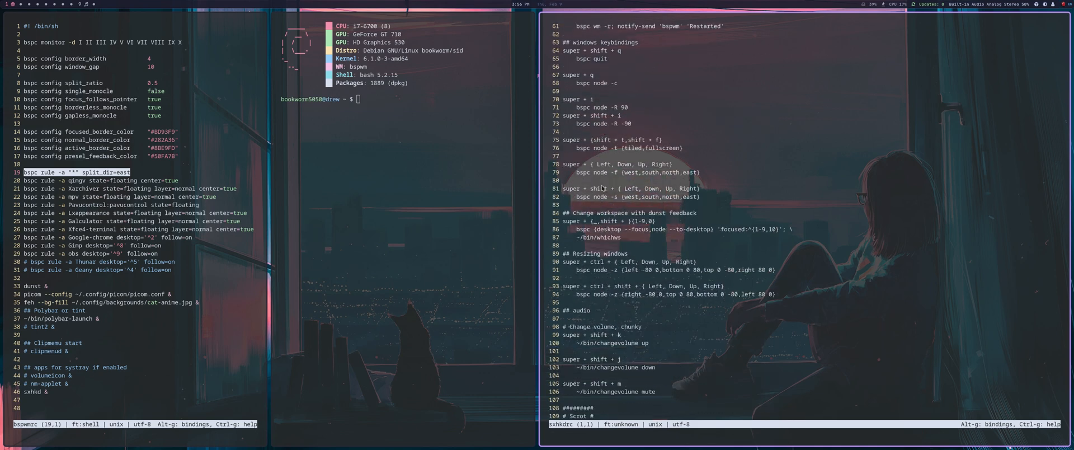
scroll(down, 3)
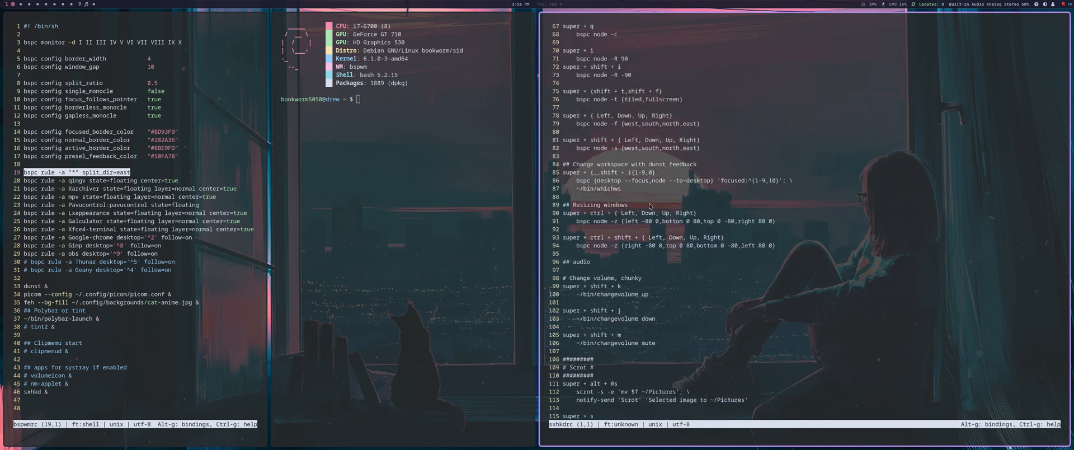
scroll(down, 3)
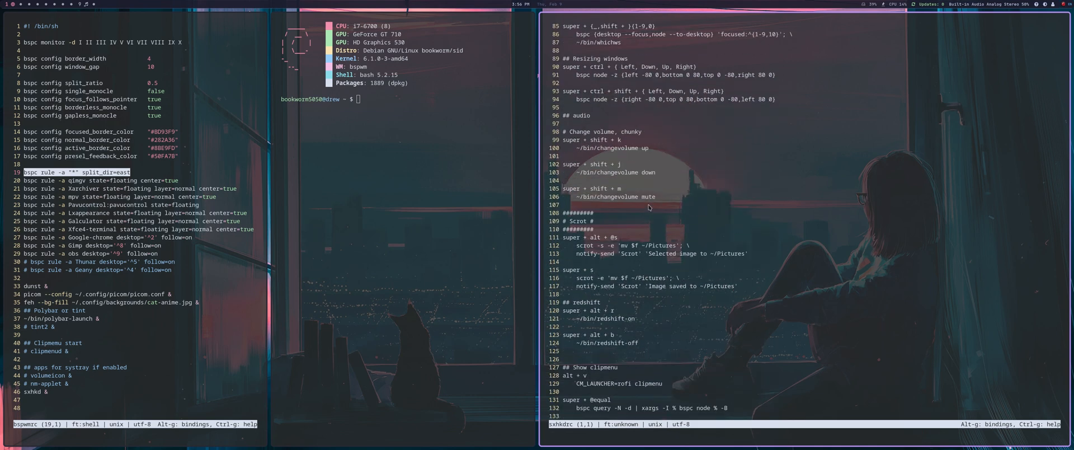
scroll(down, 3)
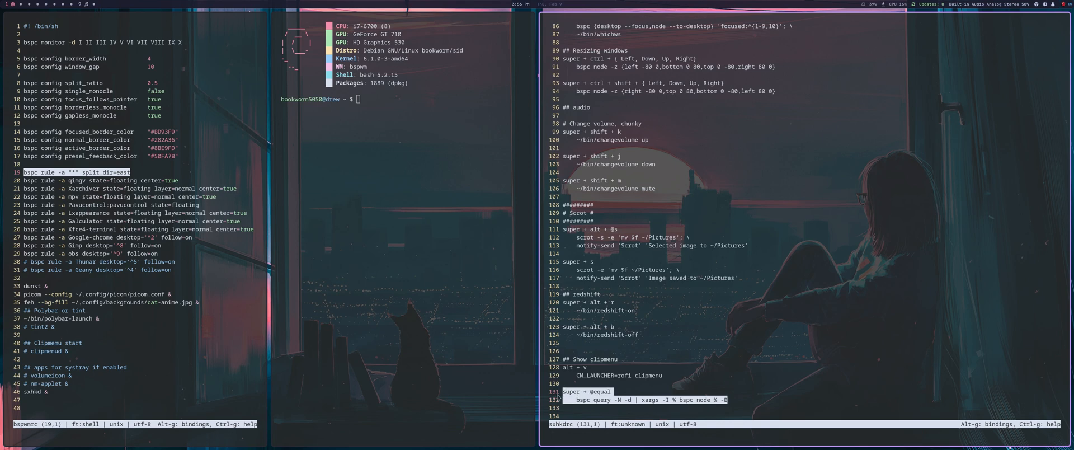
mouse_move(704, 384)
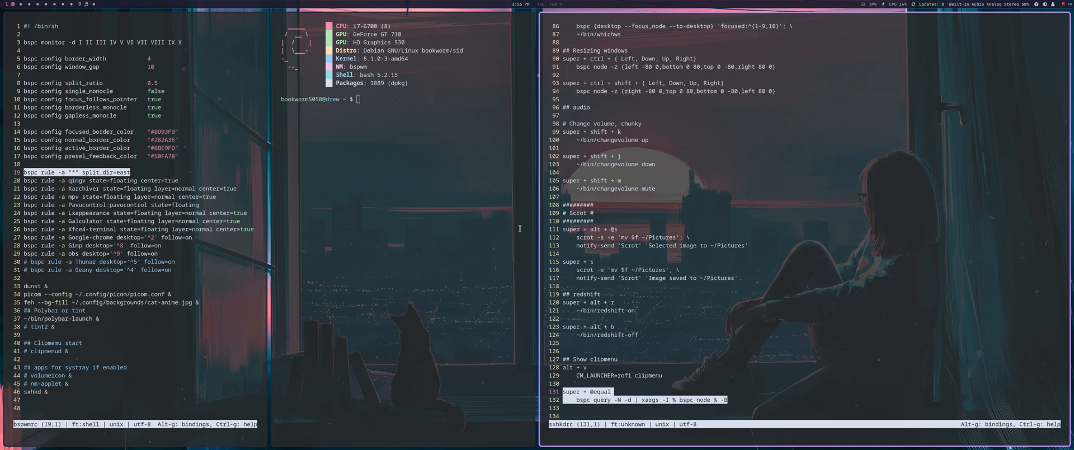
Step: Place the sxhkdrc cursor at line 106 on the volume mute binding
click(658, 189)
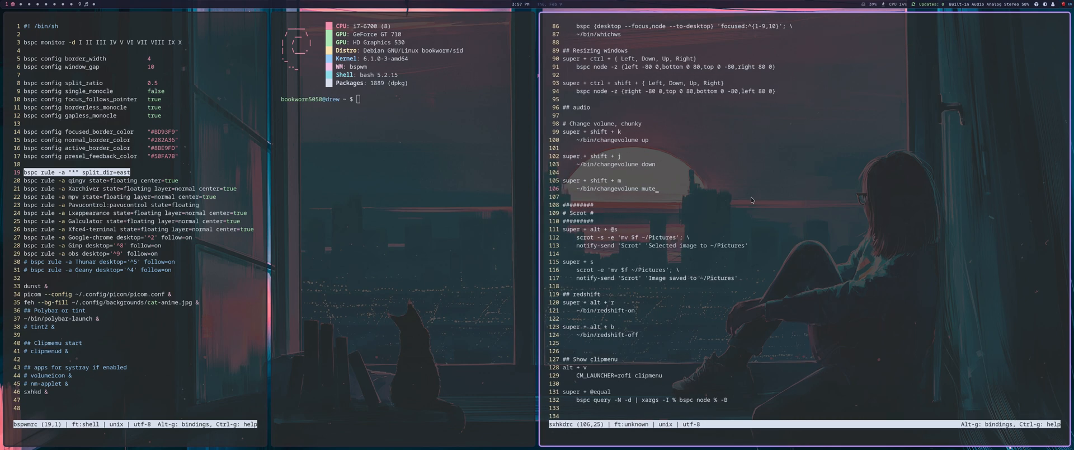
mouse_move(570, 58)
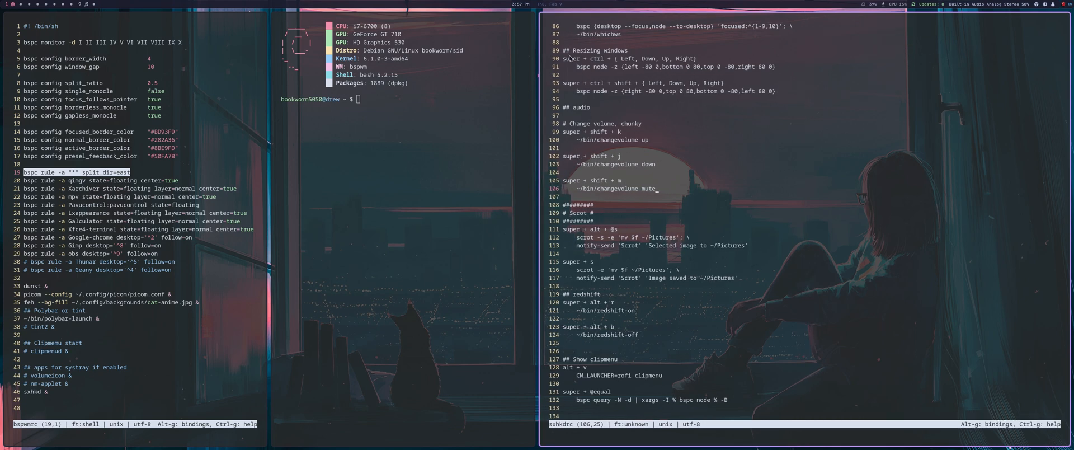
mouse_move(719, 112)
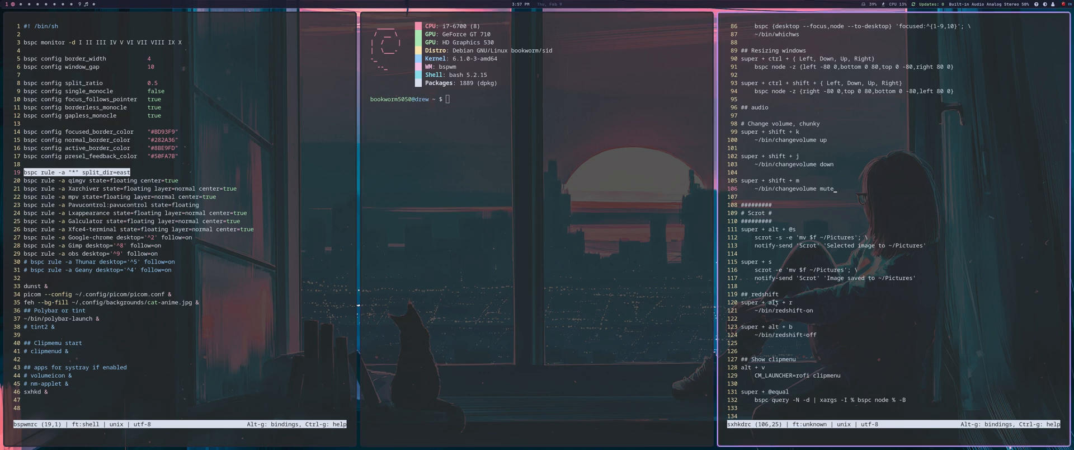
mouse_move(840, 337)
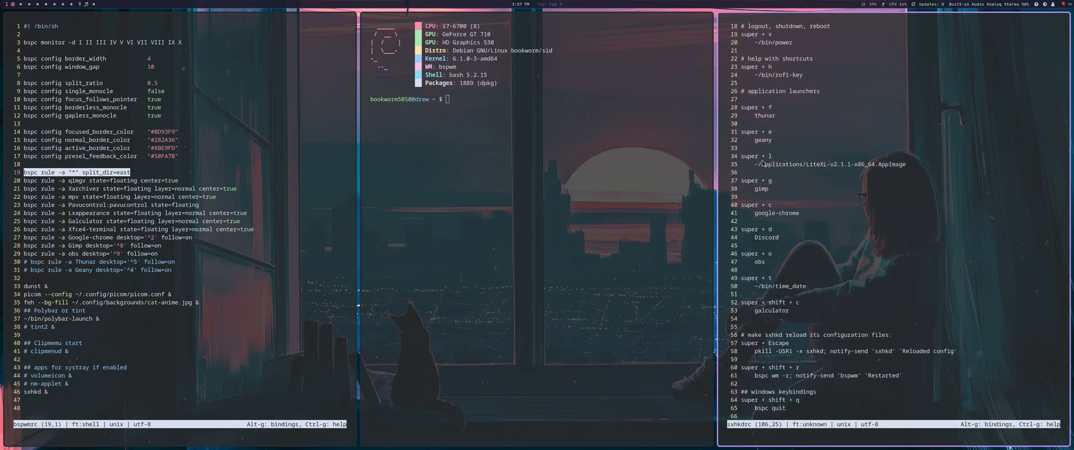
mouse_move(876, 167)
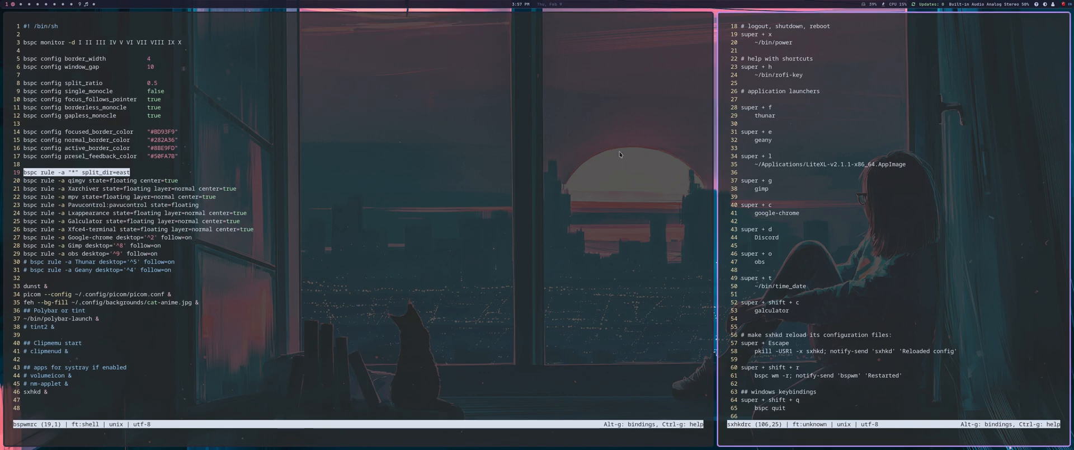
mouse_move(615, 156)
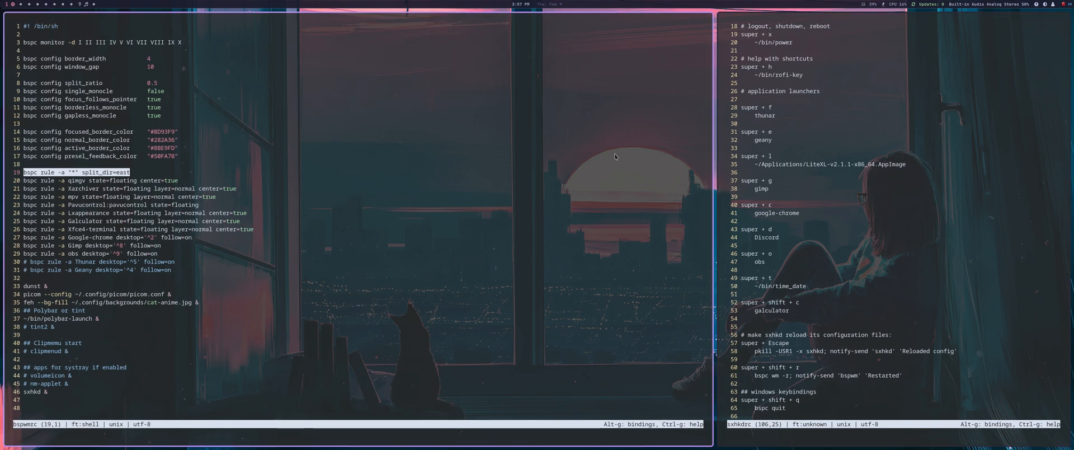
Step: Scroll through polybar's minimal.ini in Lite XL and close the editor window
scroll(down, 3)
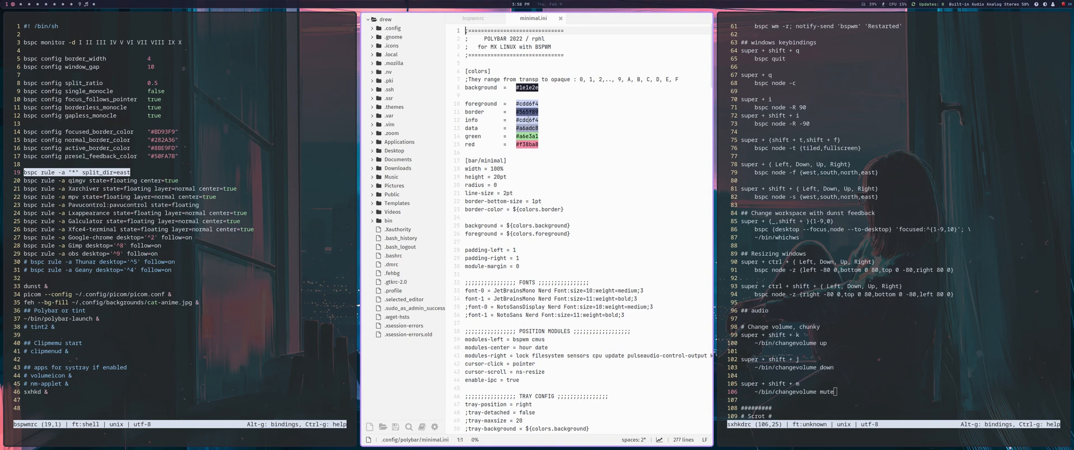
mouse_move(526, 115)
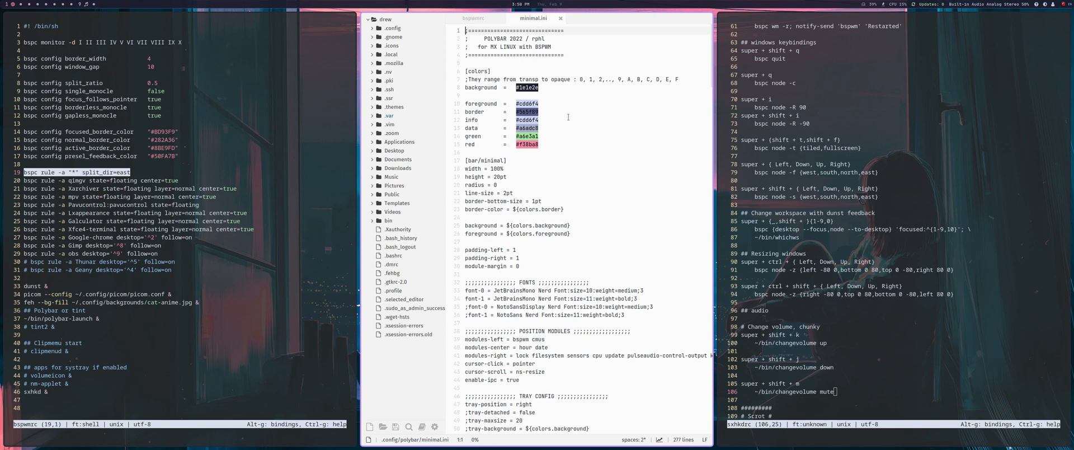
mouse_move(690, 205)
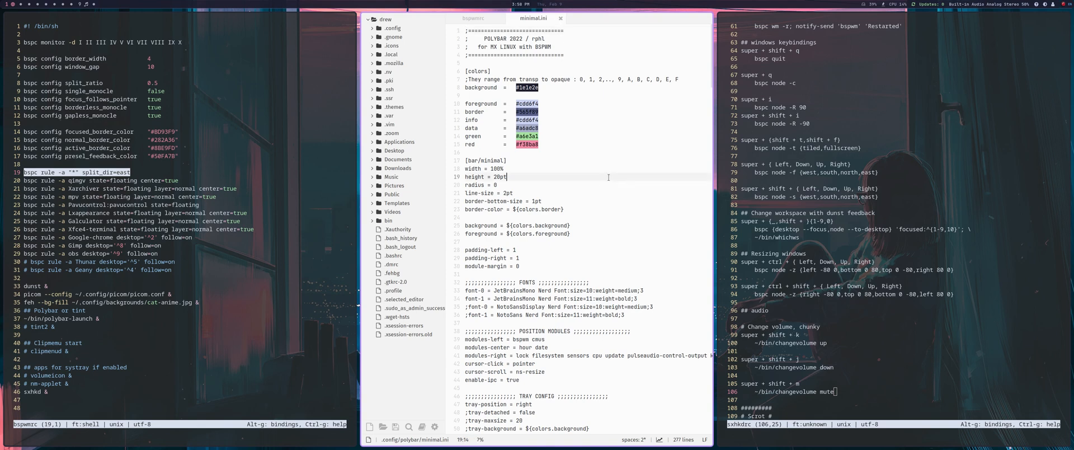
click(559, 18)
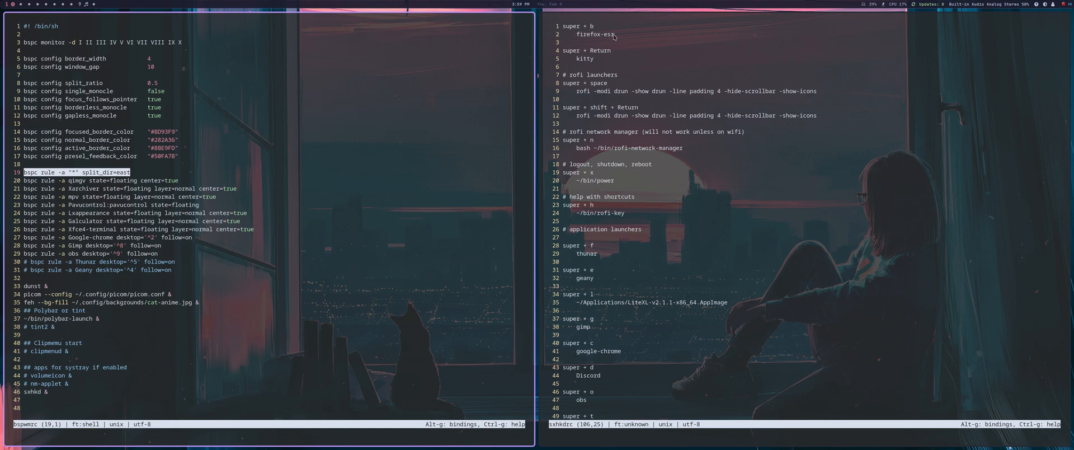
mouse_move(582, 64)
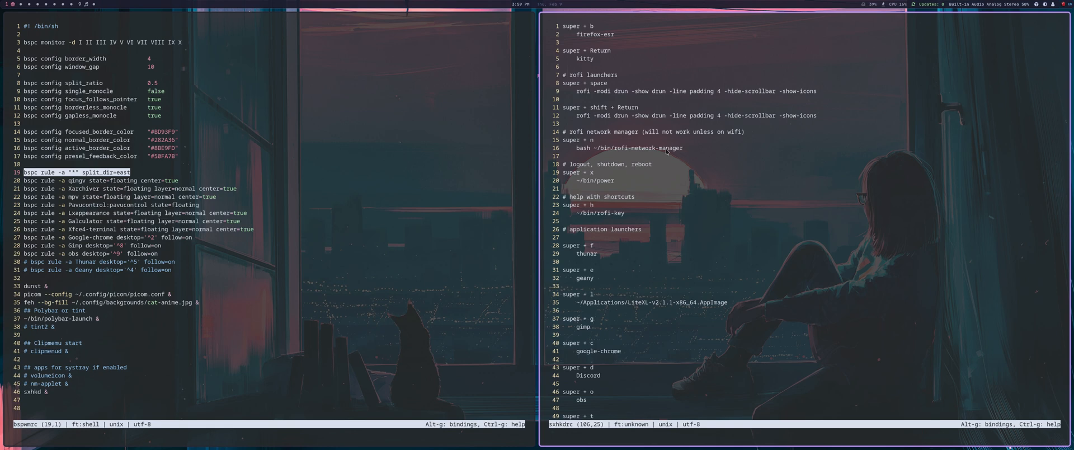
mouse_move(615, 181)
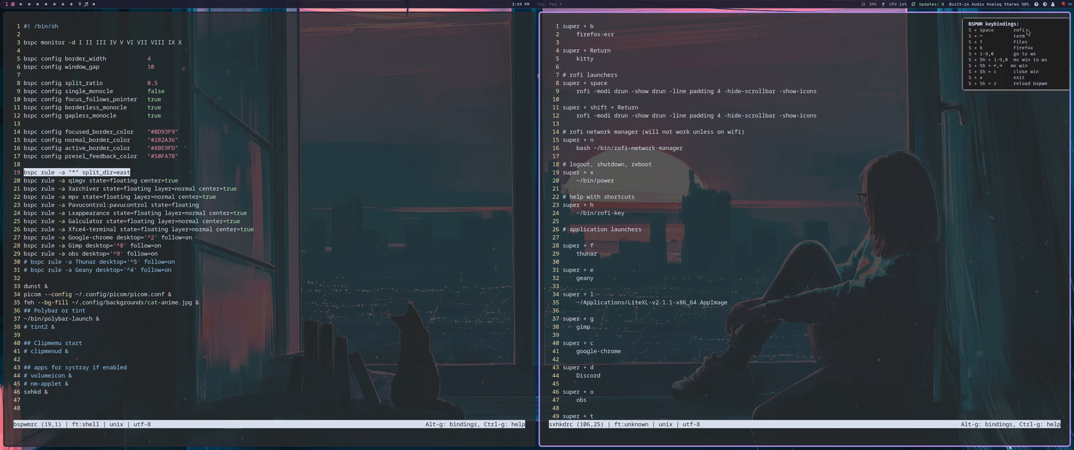
mouse_move(998, 33)
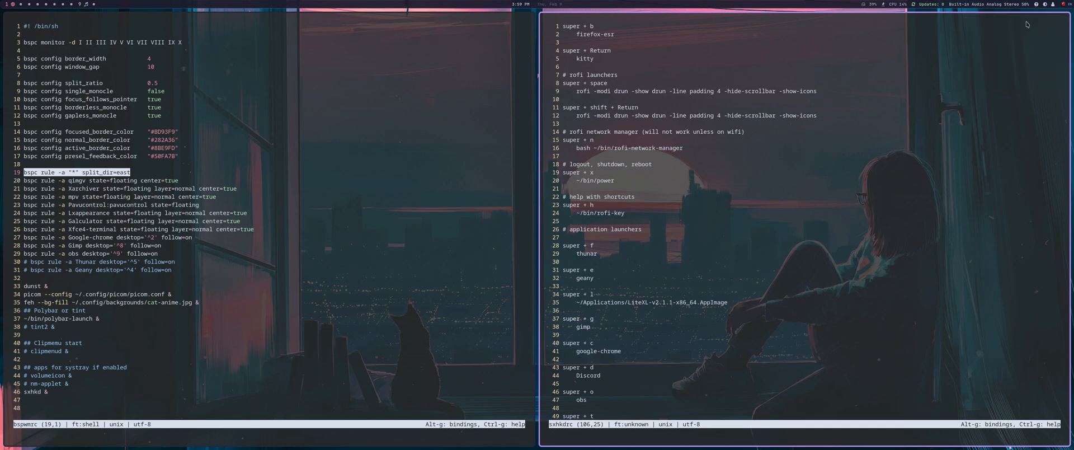
mouse_move(647, 279)
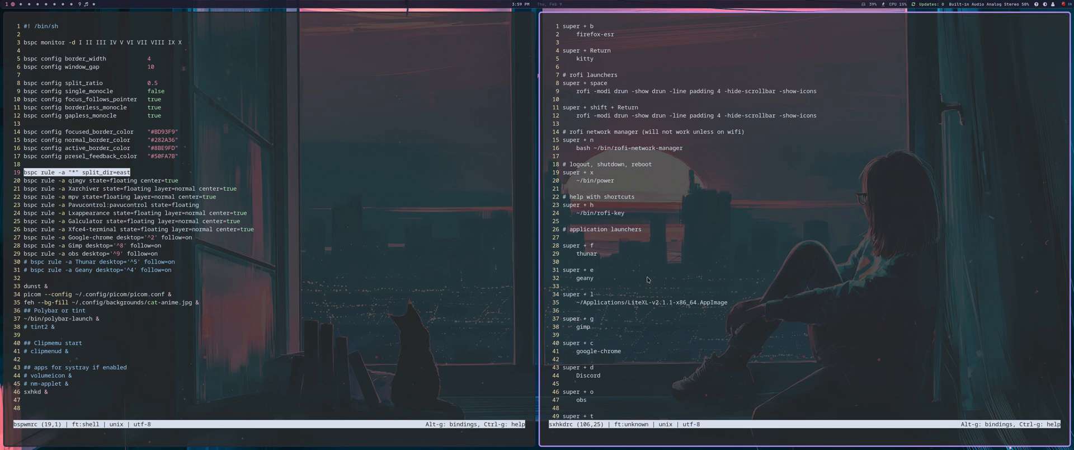
mouse_move(591, 308)
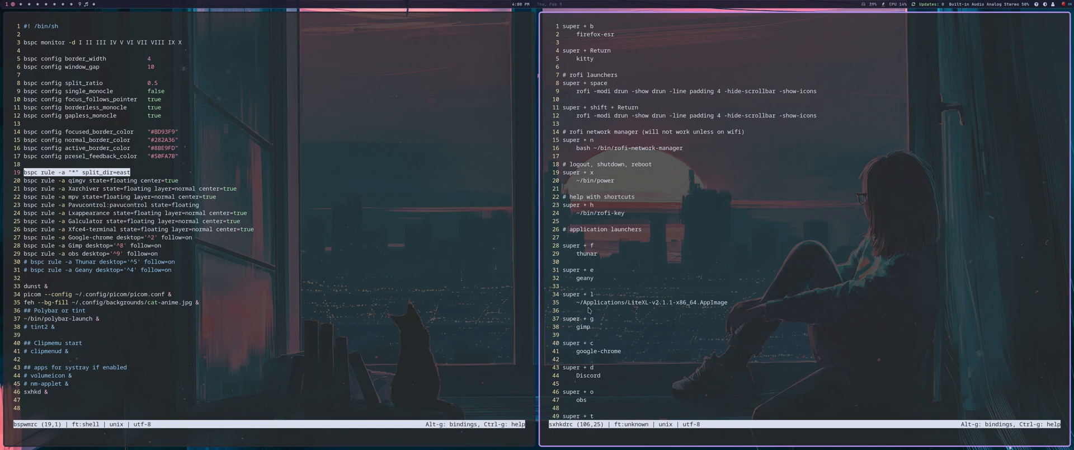
Step: Scroll sxhkdrc down to the resizing windows and audio volume bindings, reaching line 109
scroll(down, 3)
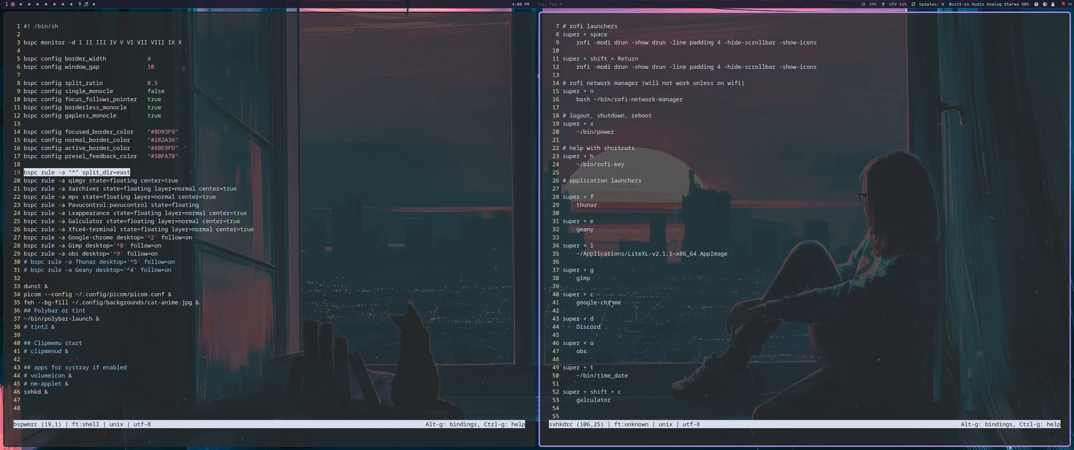
scroll(down, 3)
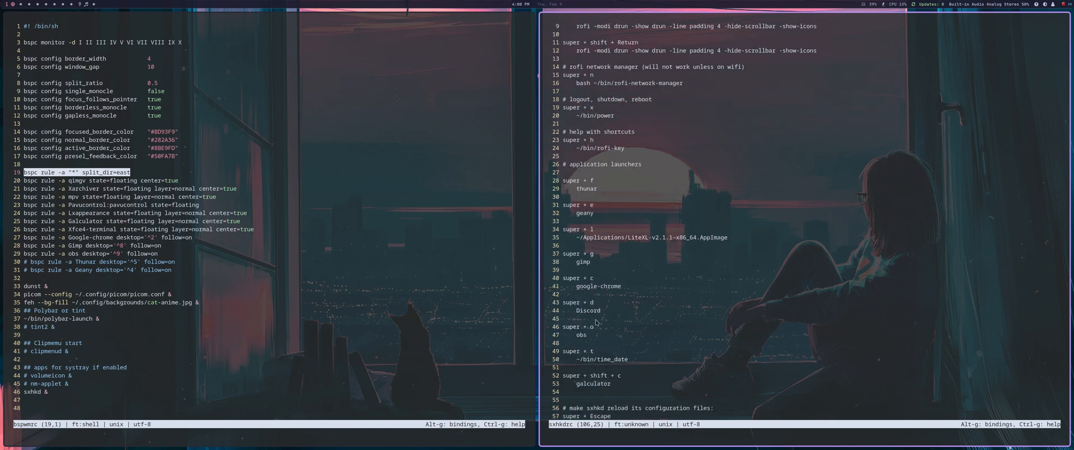
scroll(down, 3)
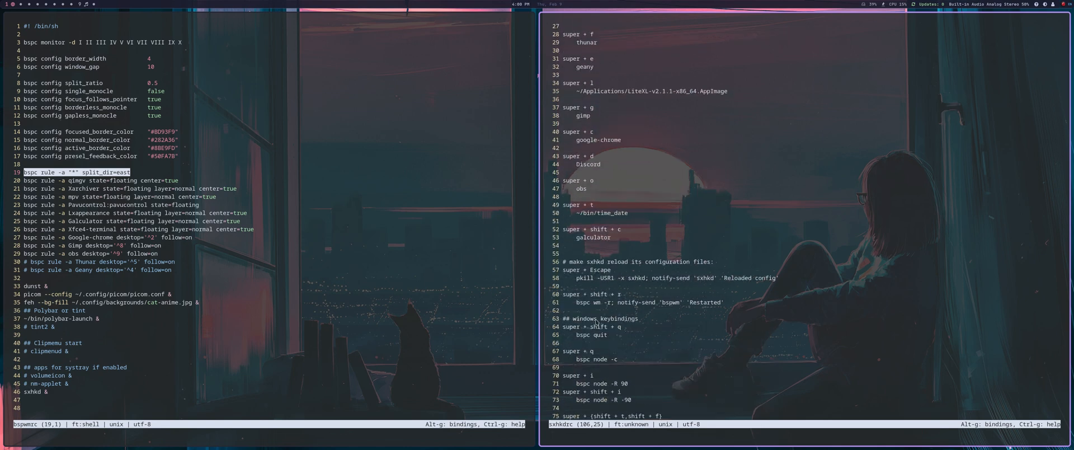
scroll(down, 3)
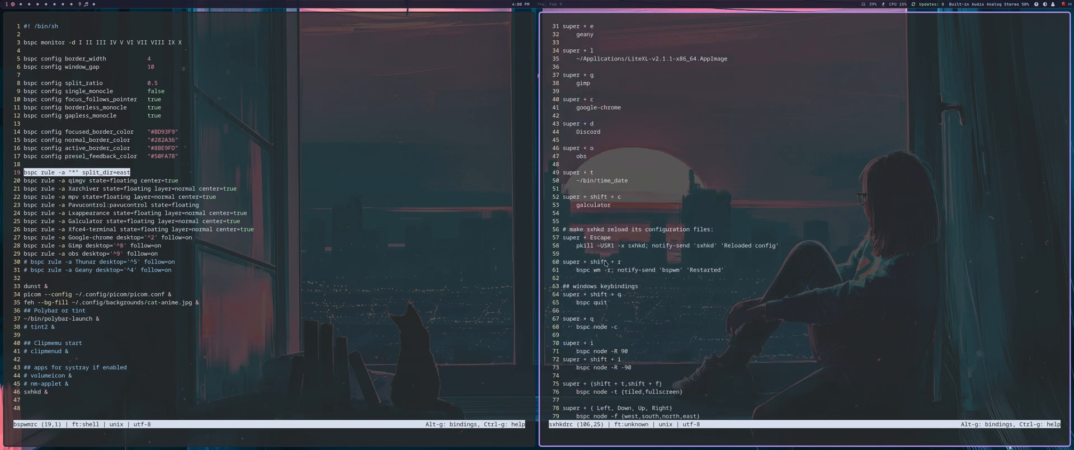
scroll(down, 3)
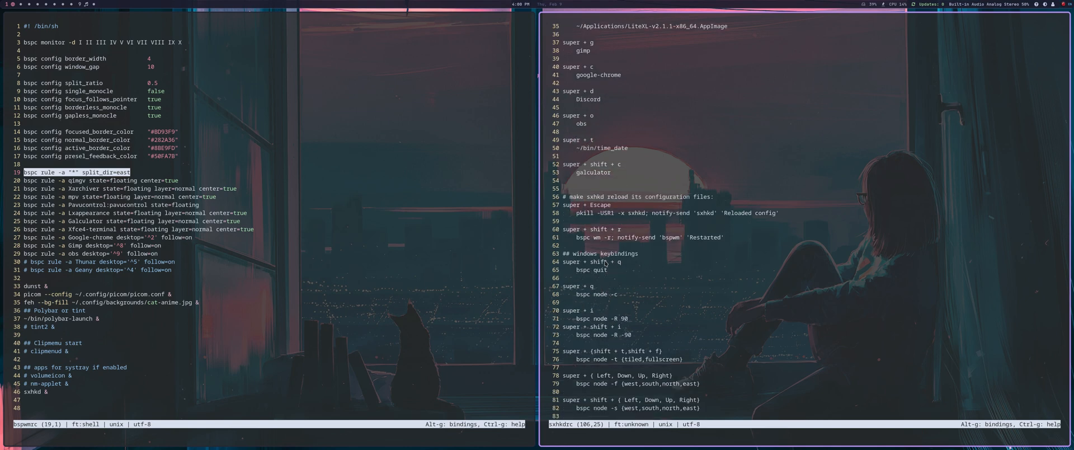
scroll(down, 3)
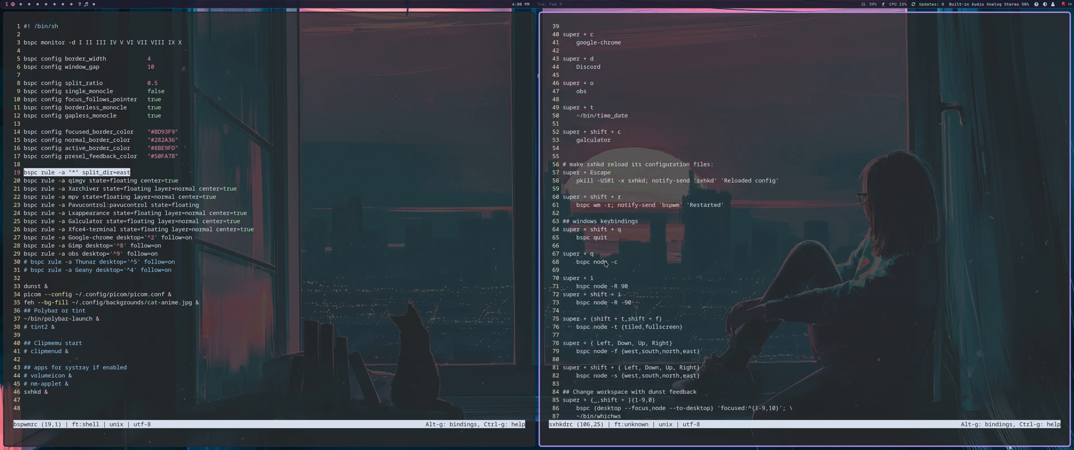
mouse_move(637, 260)
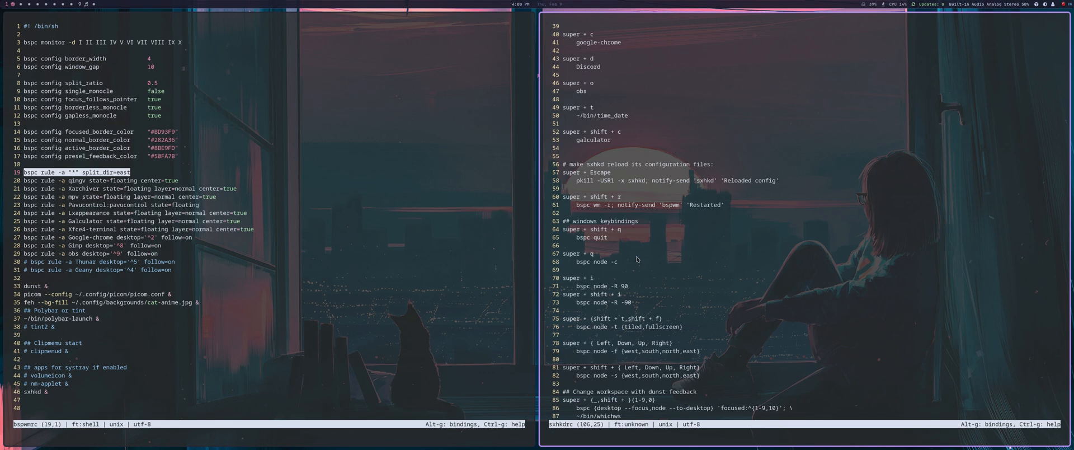
mouse_move(616, 266)
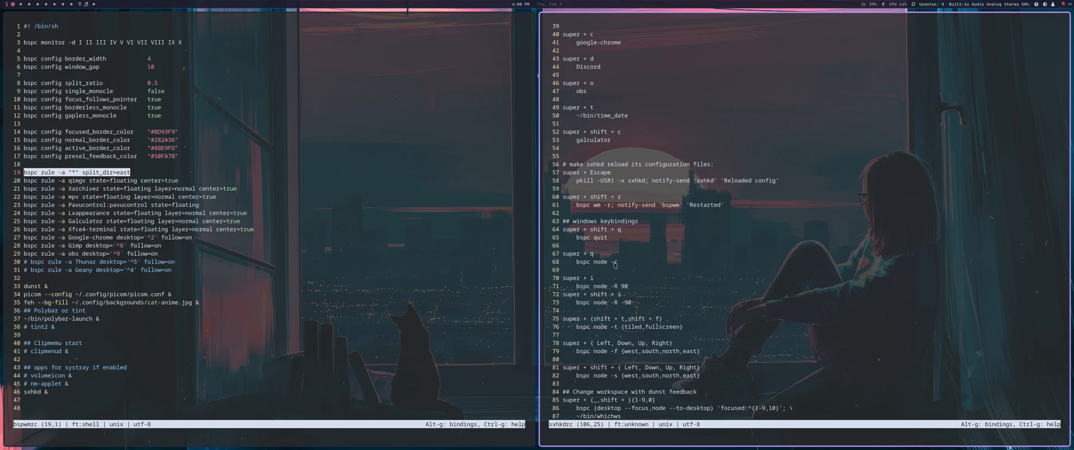
mouse_move(698, 251)
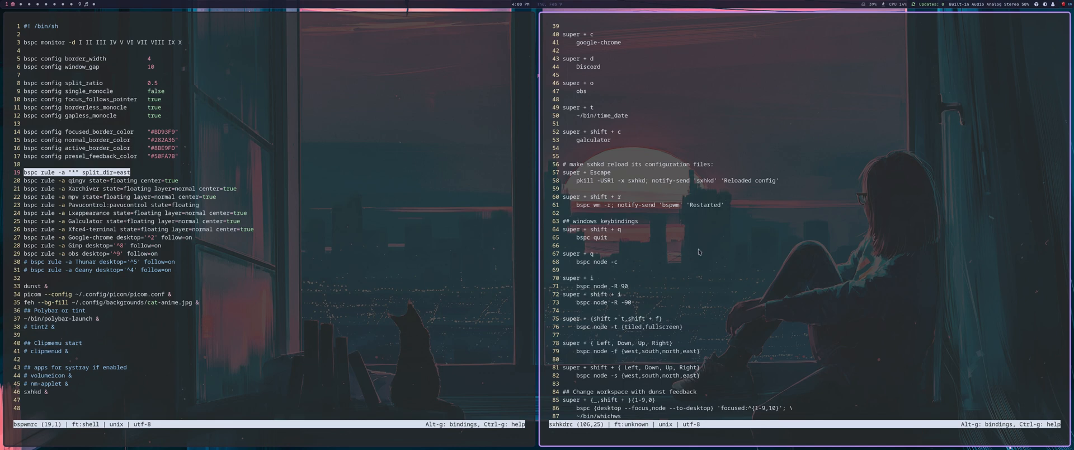
mouse_move(687, 255)
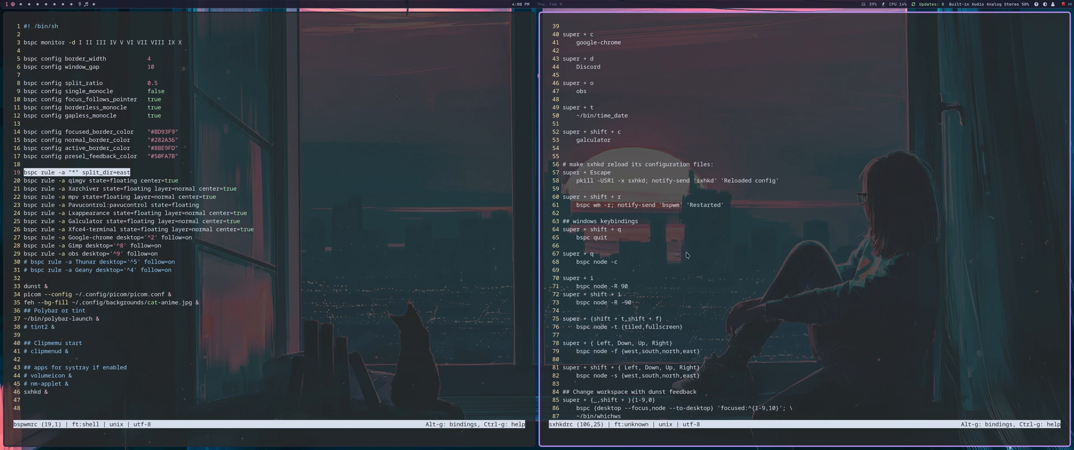
mouse_move(680, 257)
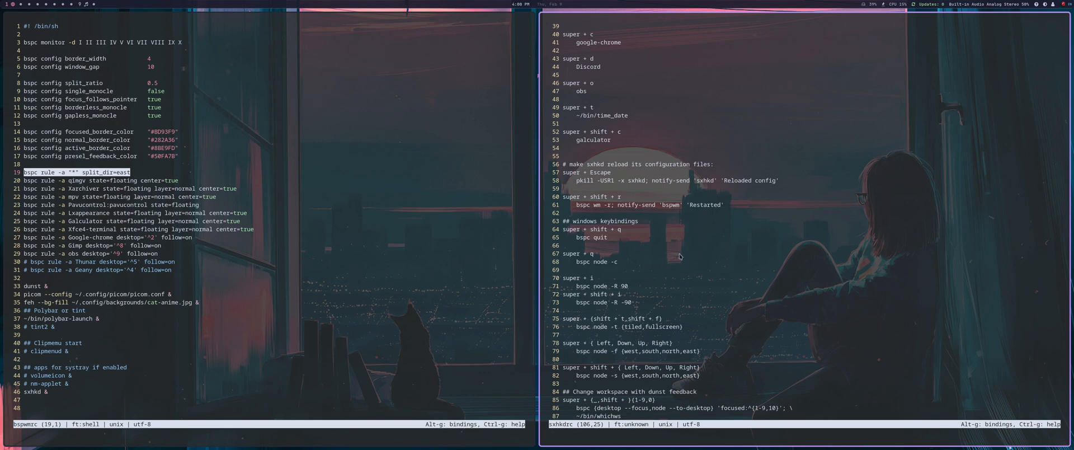
mouse_move(682, 260)
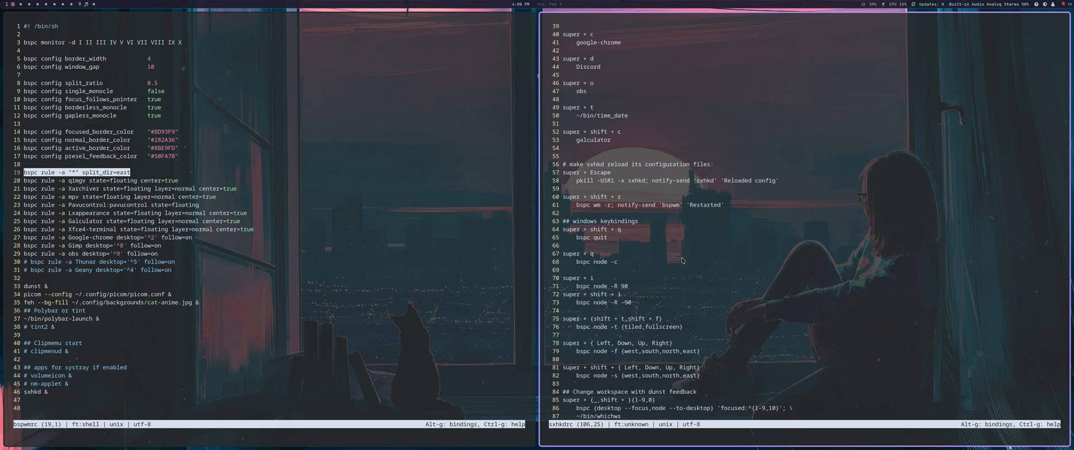
scroll(down, 3)
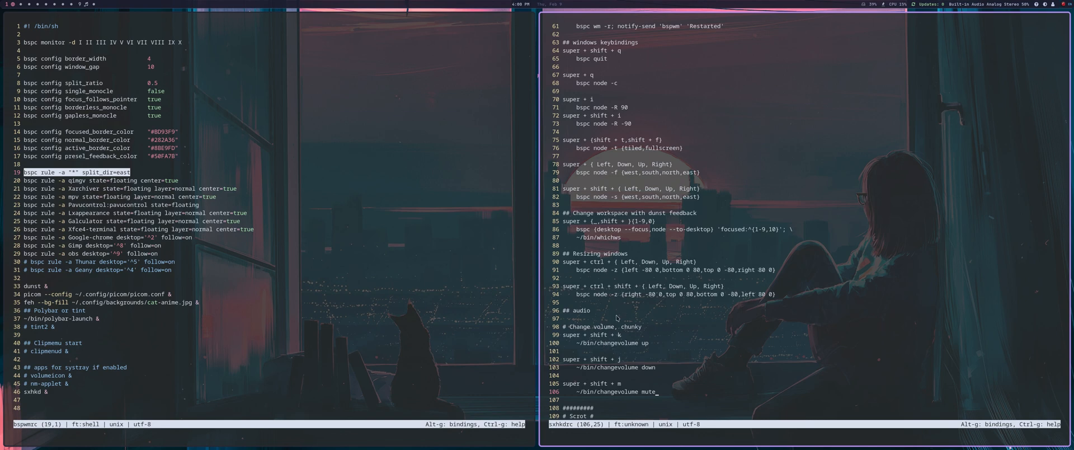
Step: Scroll sxhkdrc further to the scrot screenshot and redshift on/off bindings
scroll(down, 3)
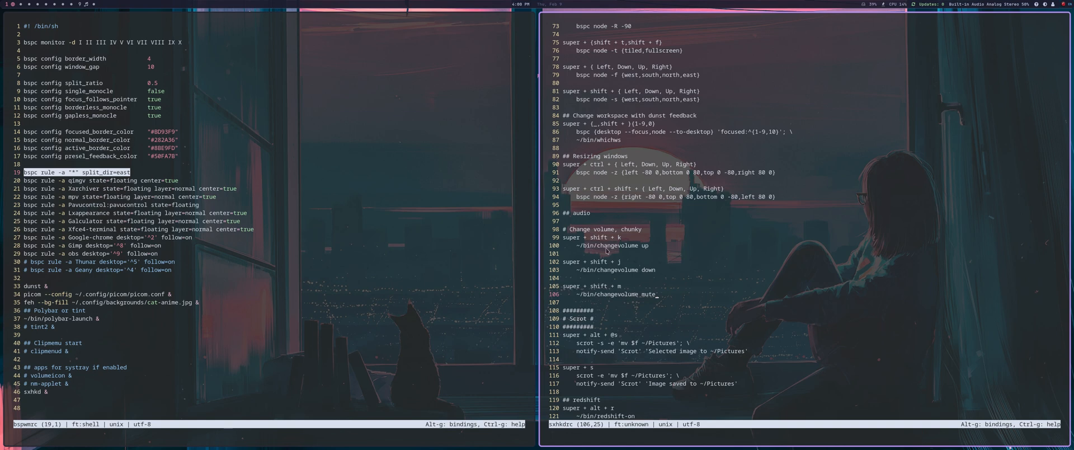
mouse_move(706, 247)
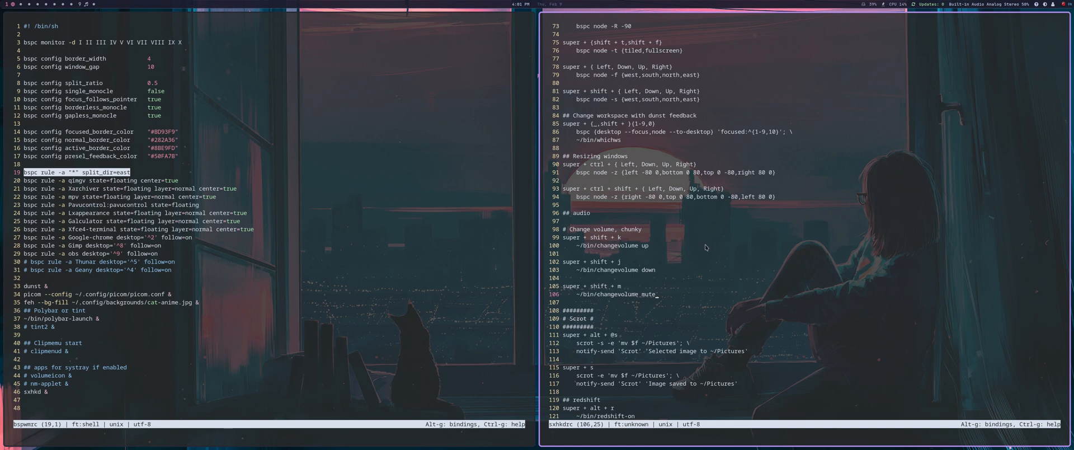
mouse_move(656, 262)
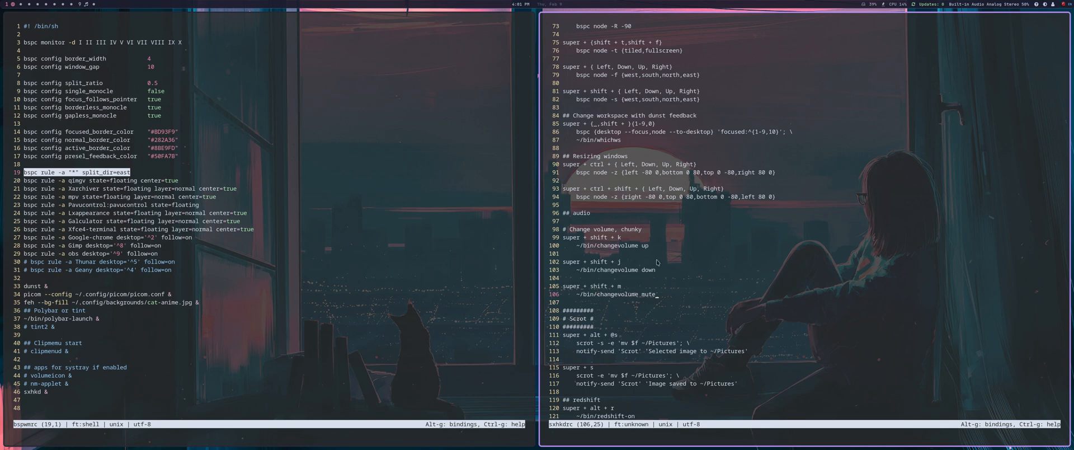
mouse_move(994, 7)
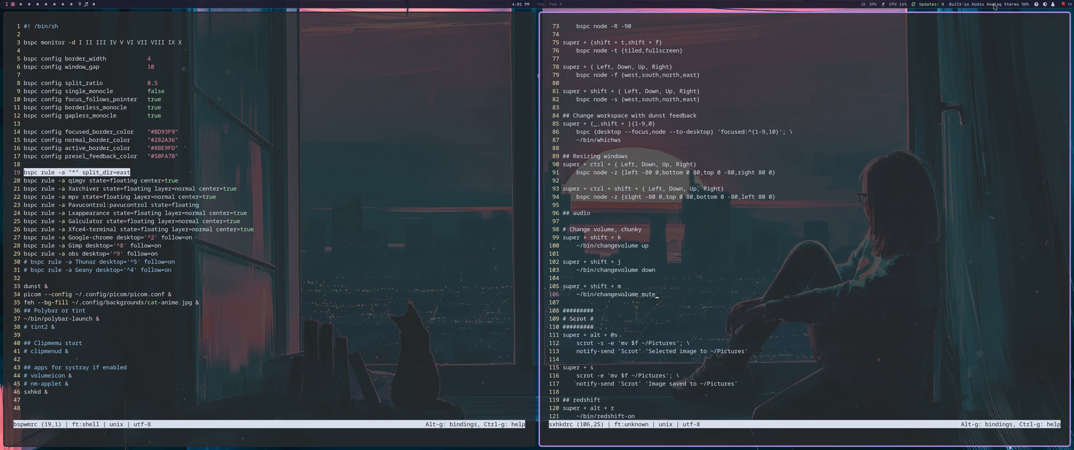
mouse_move(690, 311)
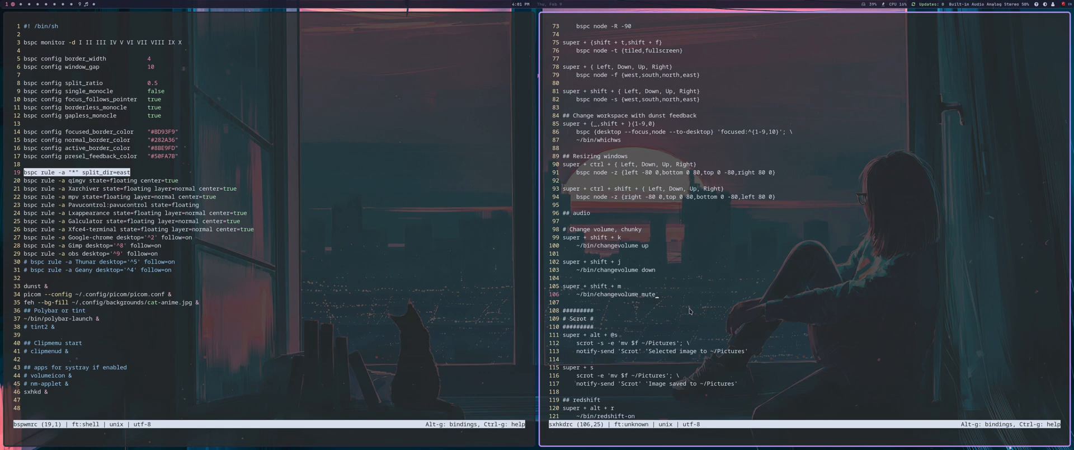
scroll(down, 3)
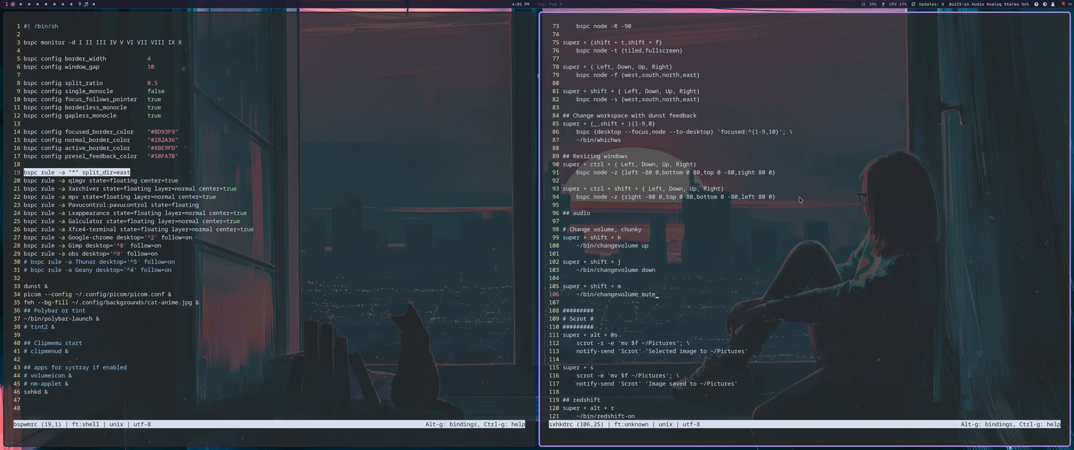
mouse_move(685, 324)
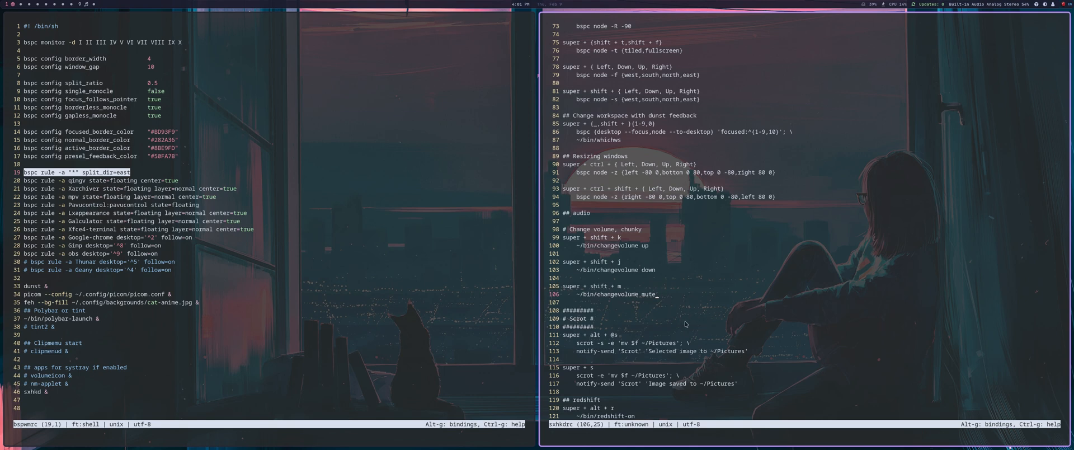
scroll(down, 3)
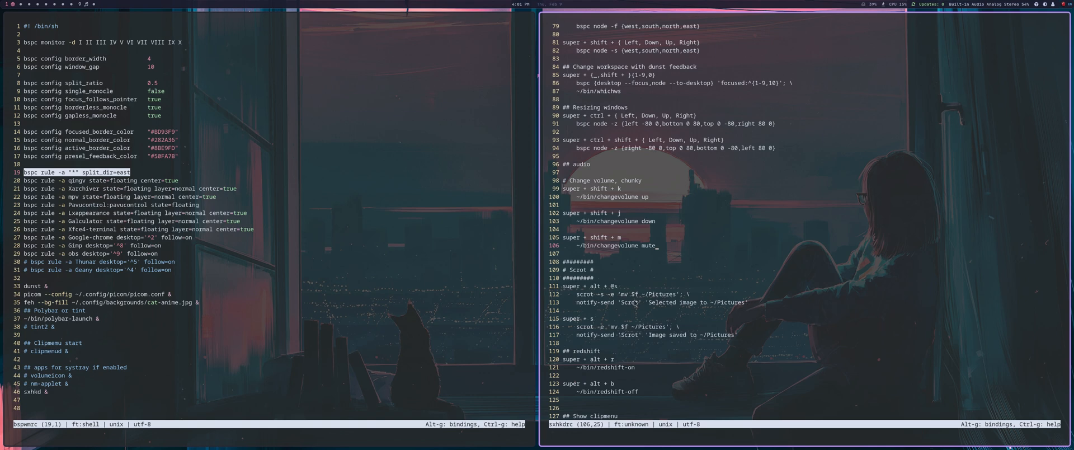
mouse_move(719, 279)
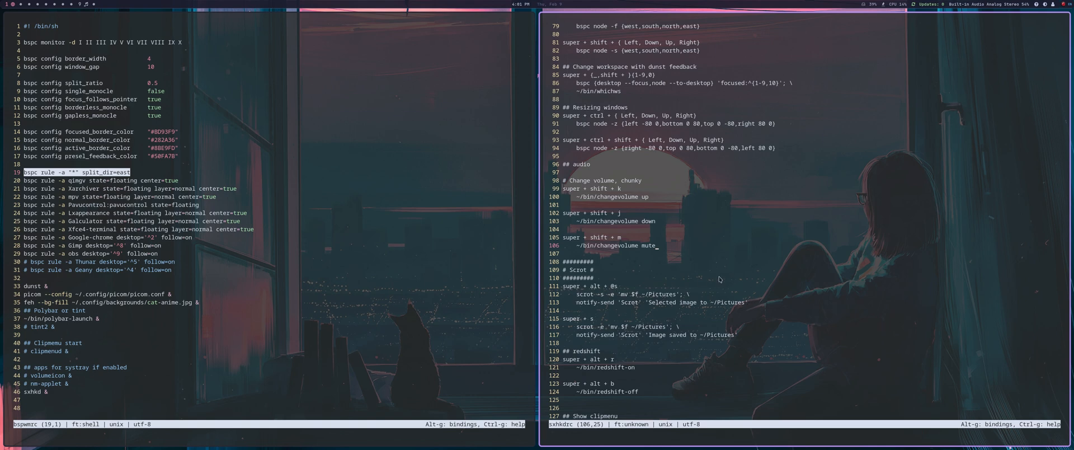
mouse_move(719, 278)
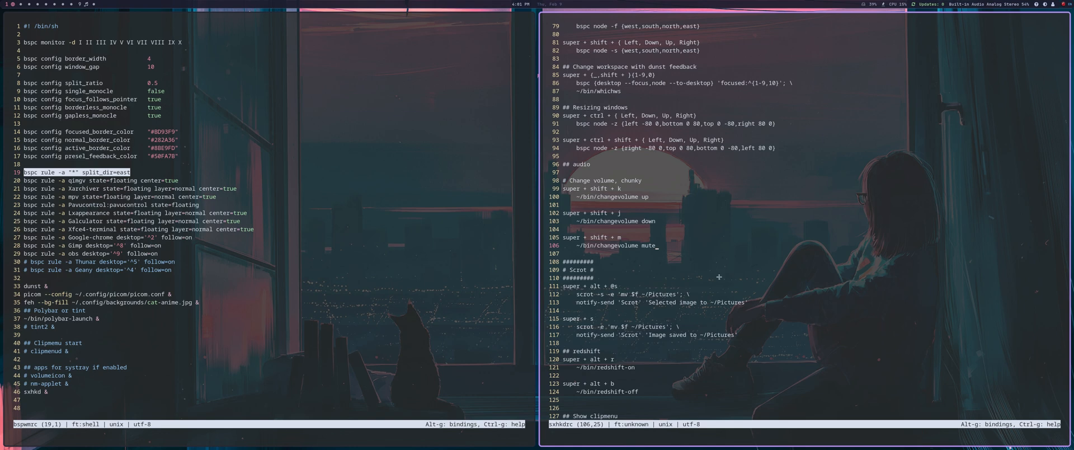
mouse_move(376, 52)
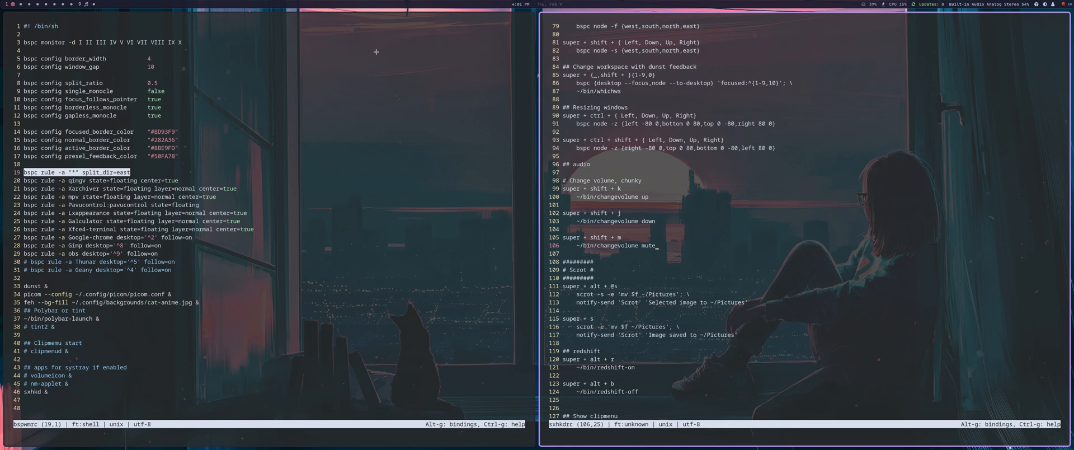
mouse_move(390, 49)
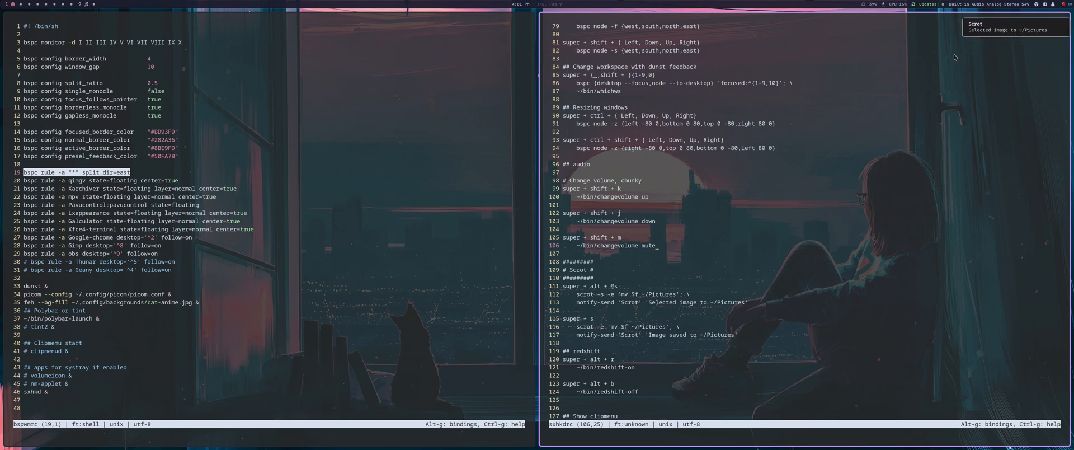
mouse_move(952, 58)
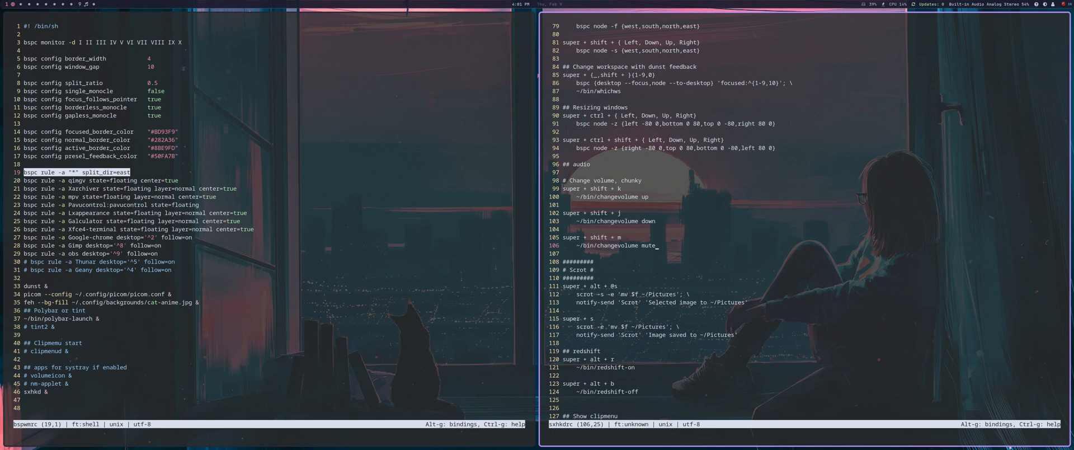
mouse_move(813, 173)
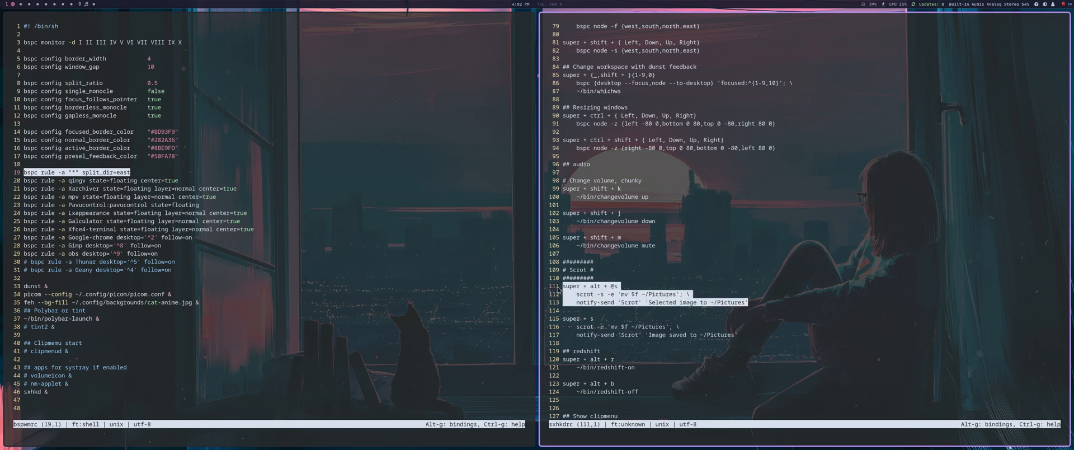
Step: Scroll sxhkdrc down to the clipmenu binding at line 134
scroll(down, 3)
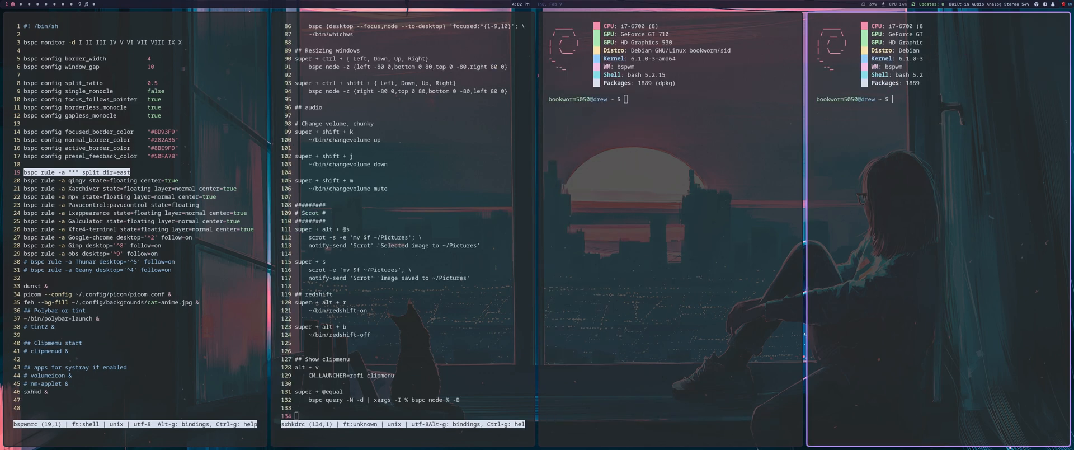
mouse_move(727, 342)
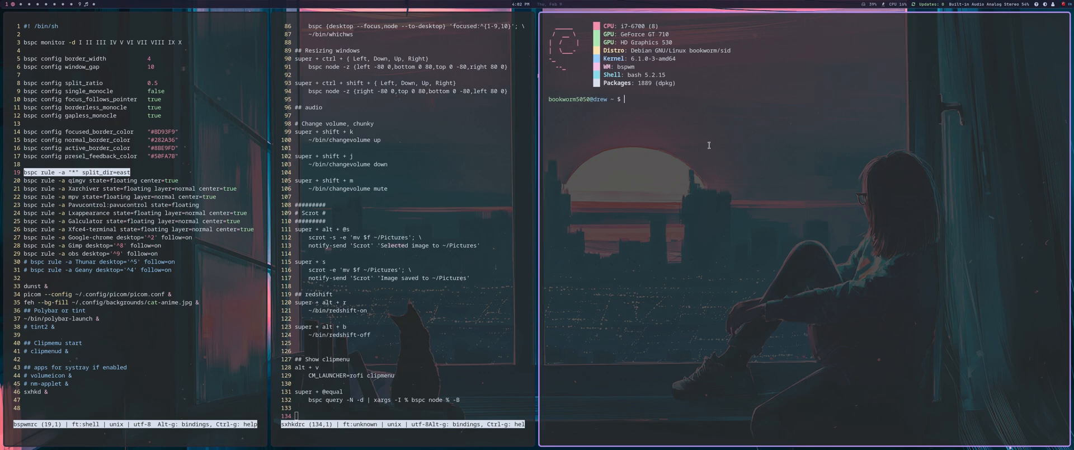
mouse_move(656, 128)
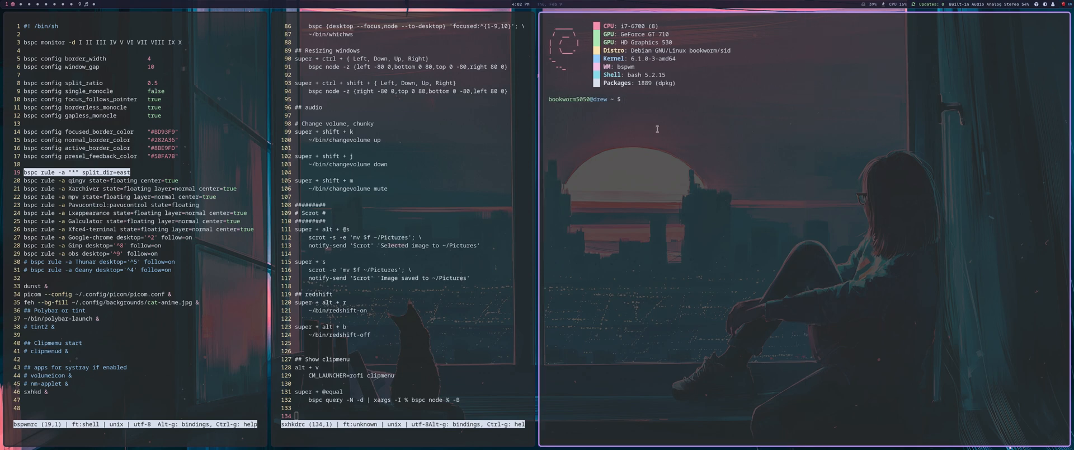
Step: Change into ~/.config/polybar and open minimal.ini with the v editor command
text(cd .config/)
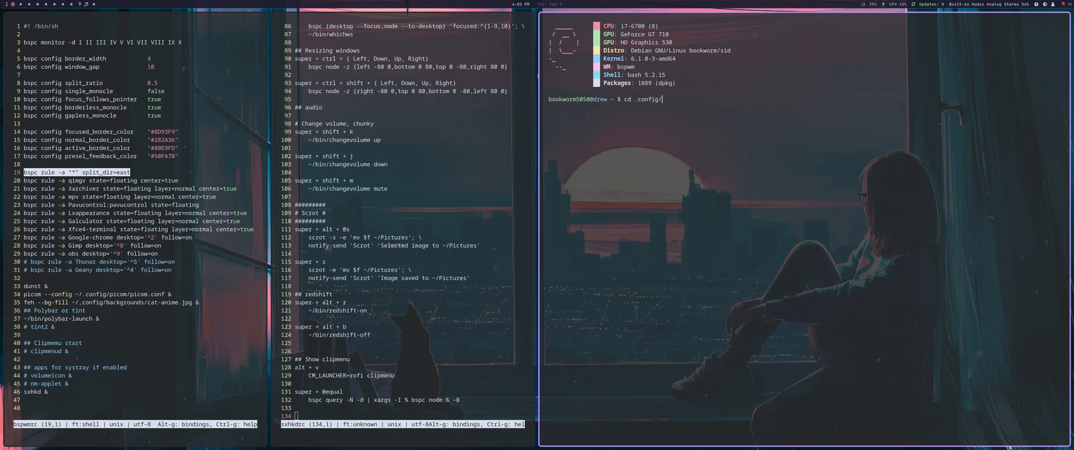
text(polybar/)
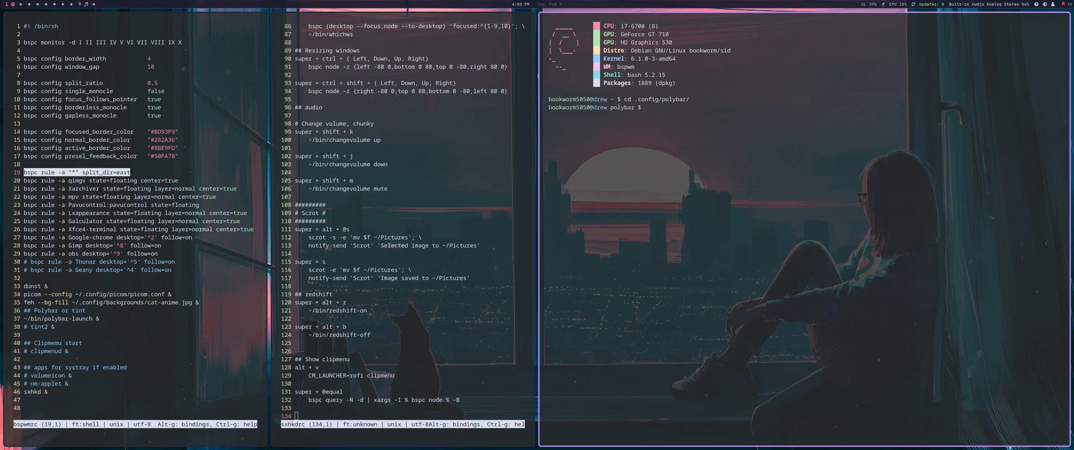
text(v)
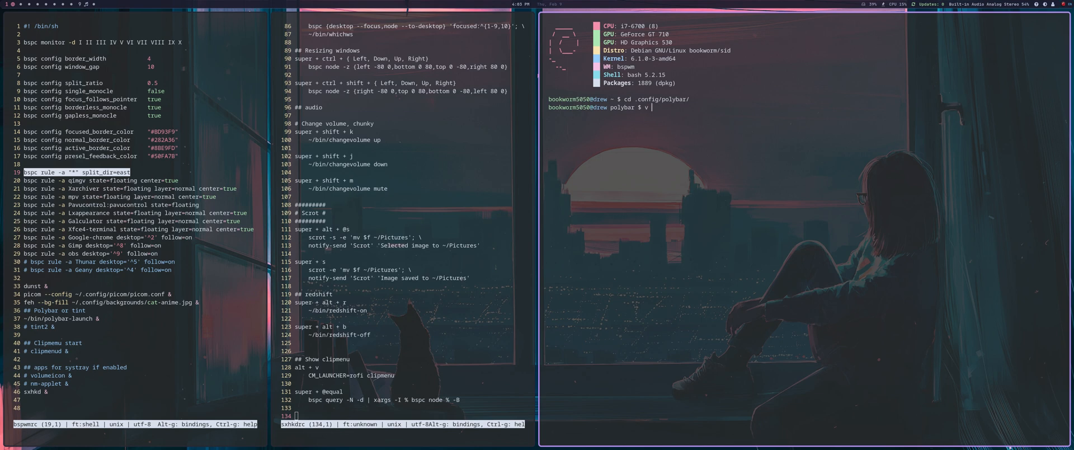
text(m,)
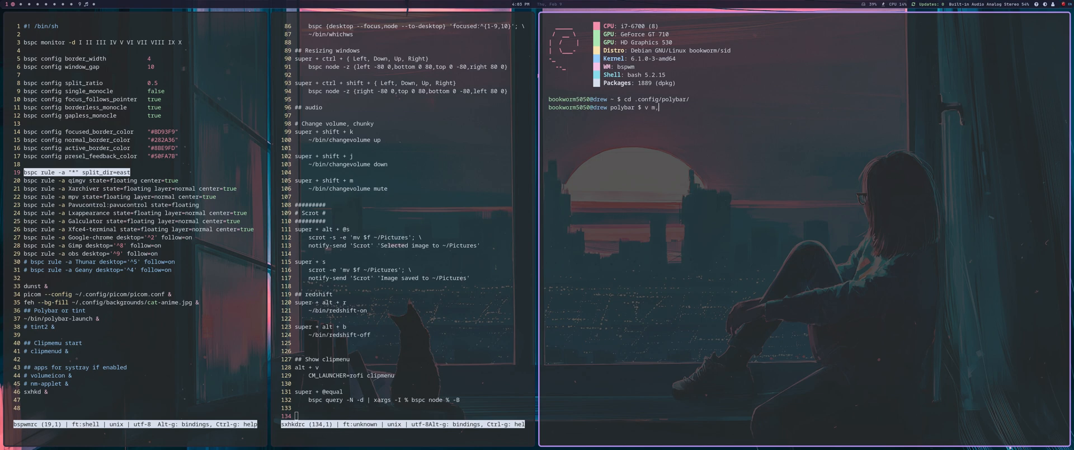
text(inimal.ini)
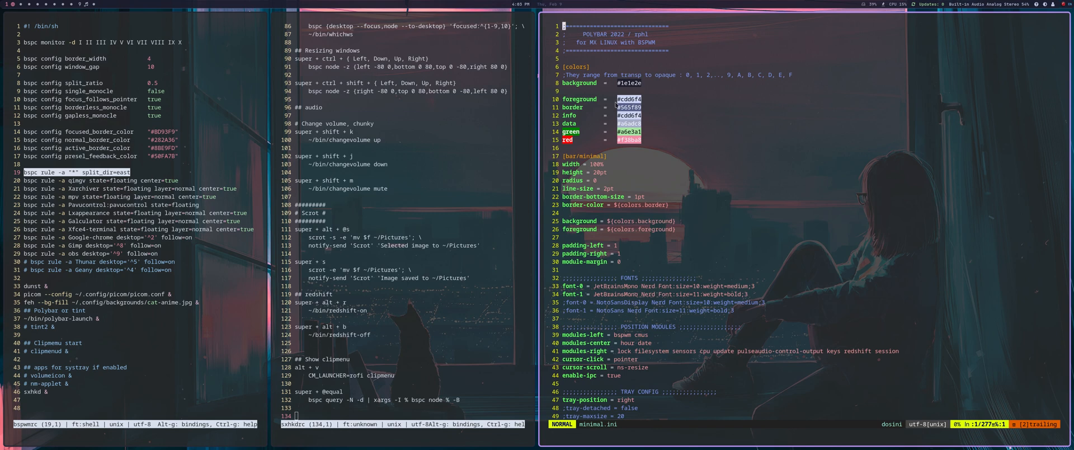
mouse_move(650, 140)
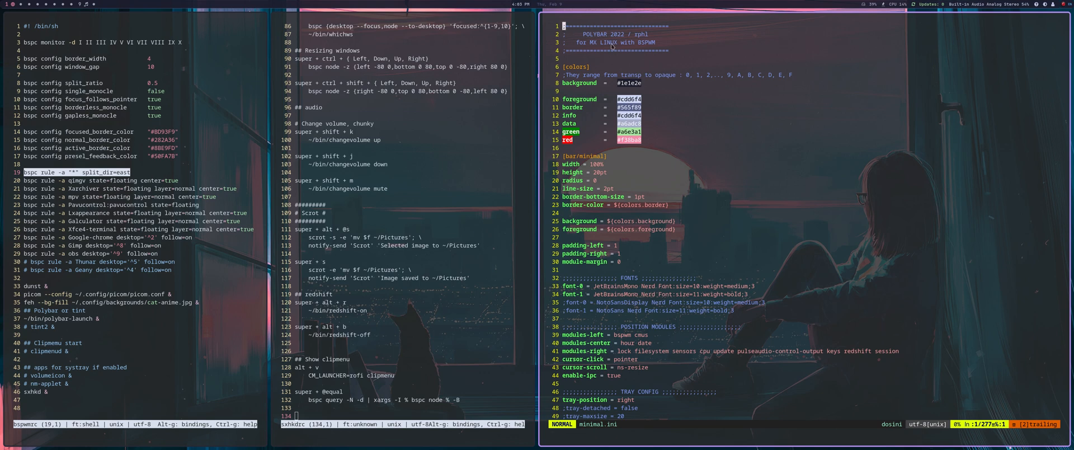
mouse_move(647, 118)
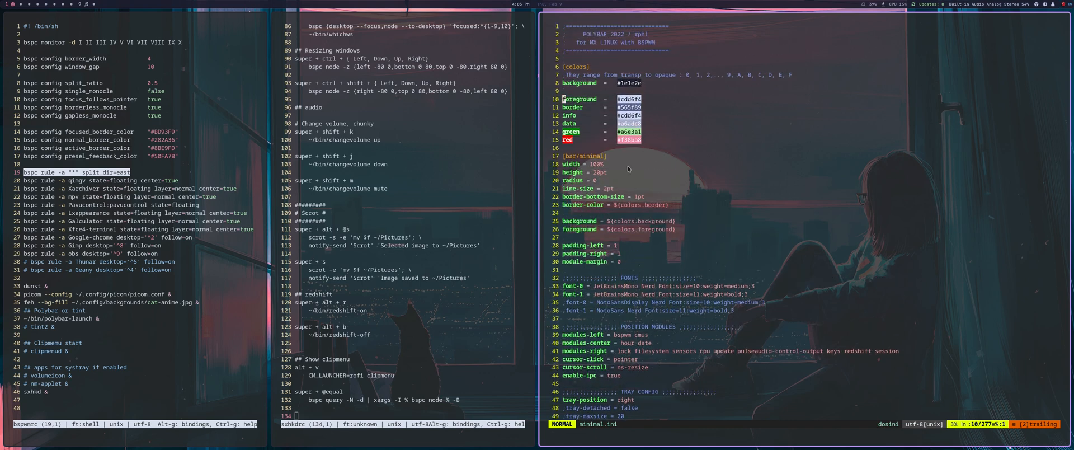
scroll(down, 3)
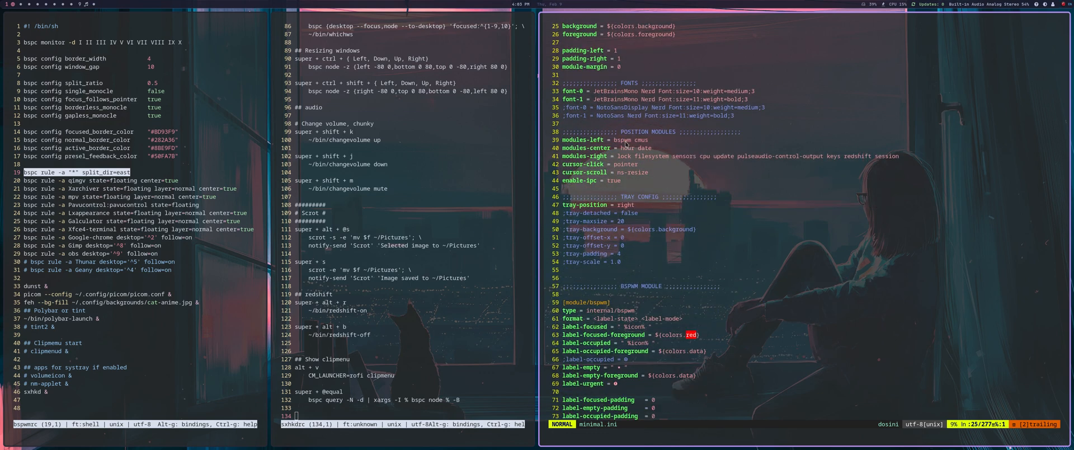
scroll(down, 3)
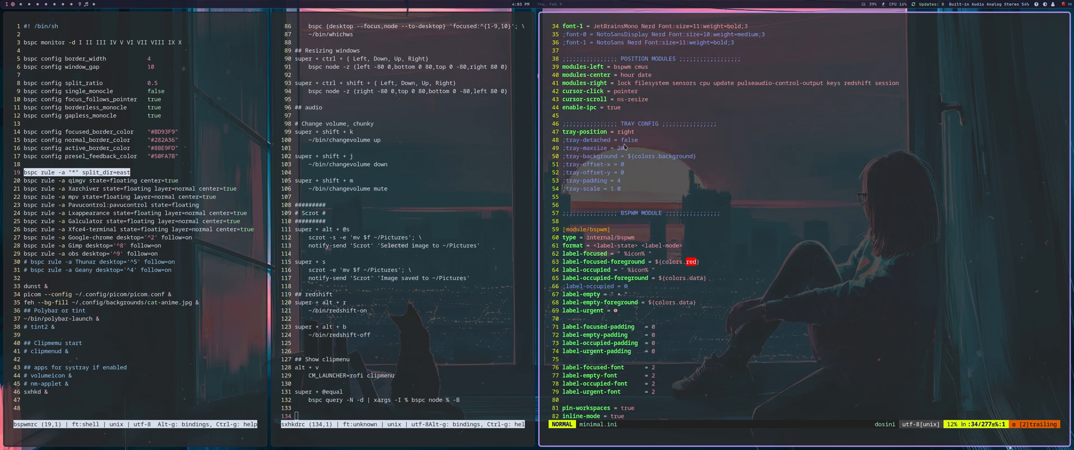
scroll(down, 3)
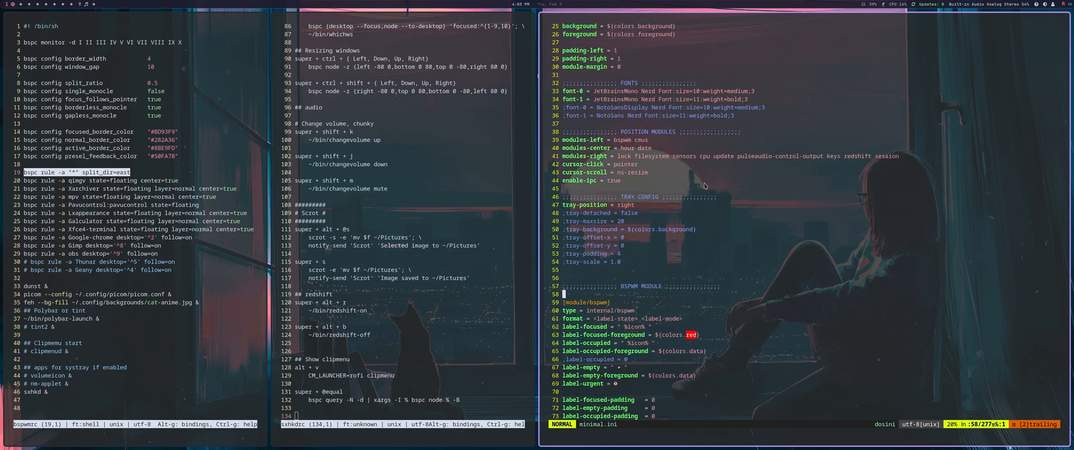
mouse_move(637, 207)
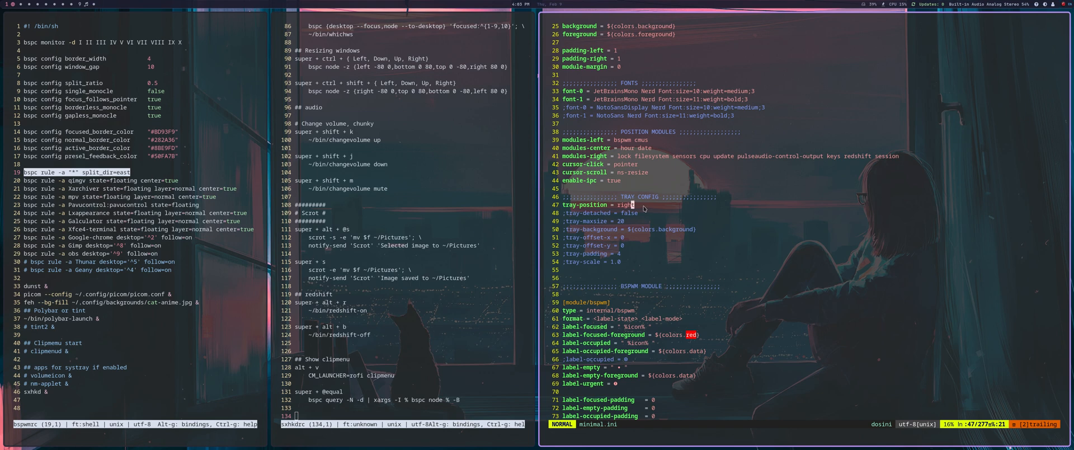
key(v)
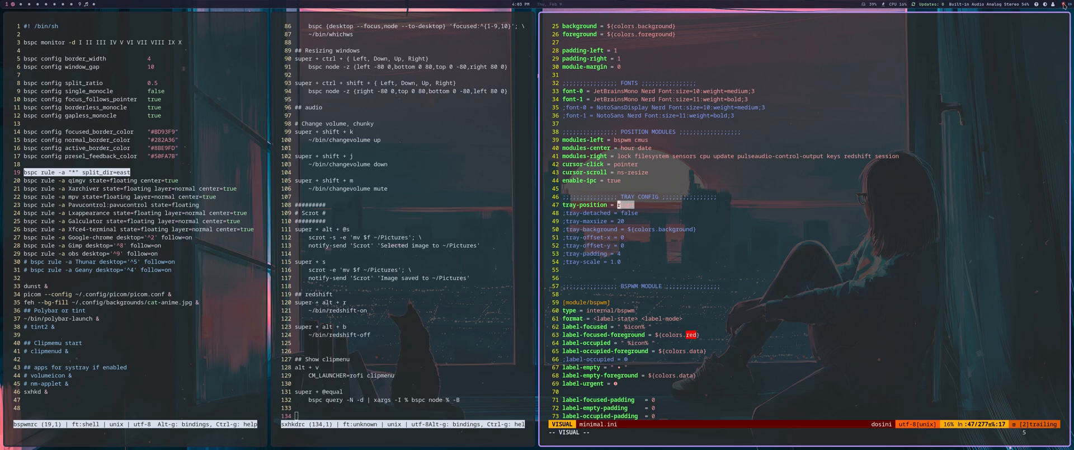
scroll(down, 3)
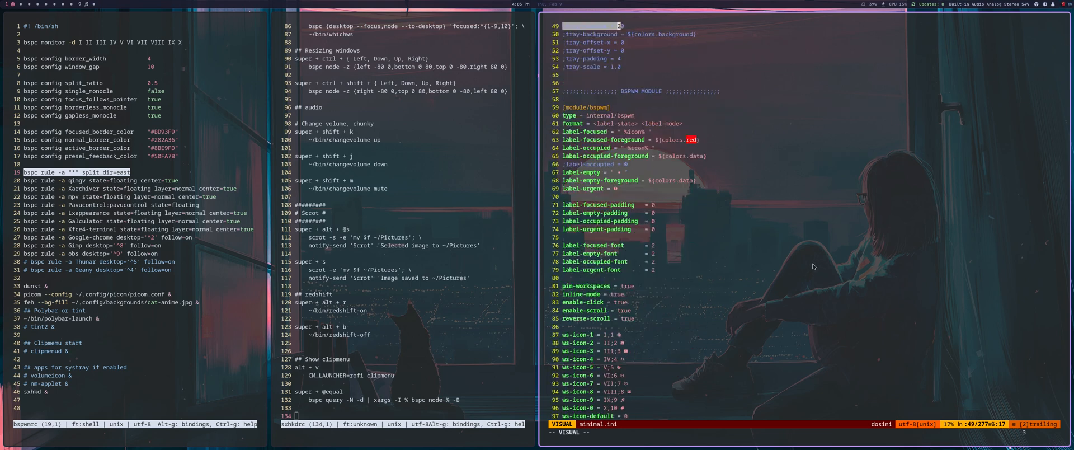
scroll(down, 3)
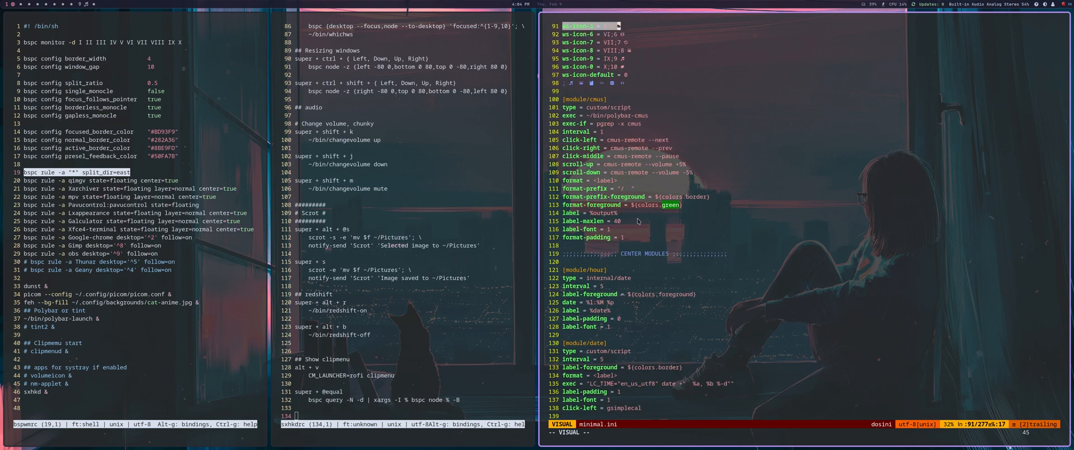
scroll(down, 3)
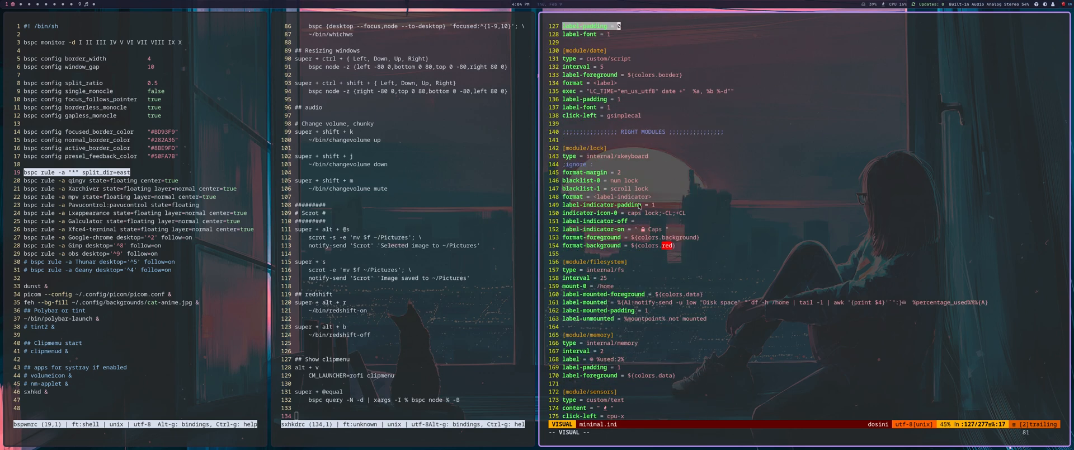
scroll(down, 3)
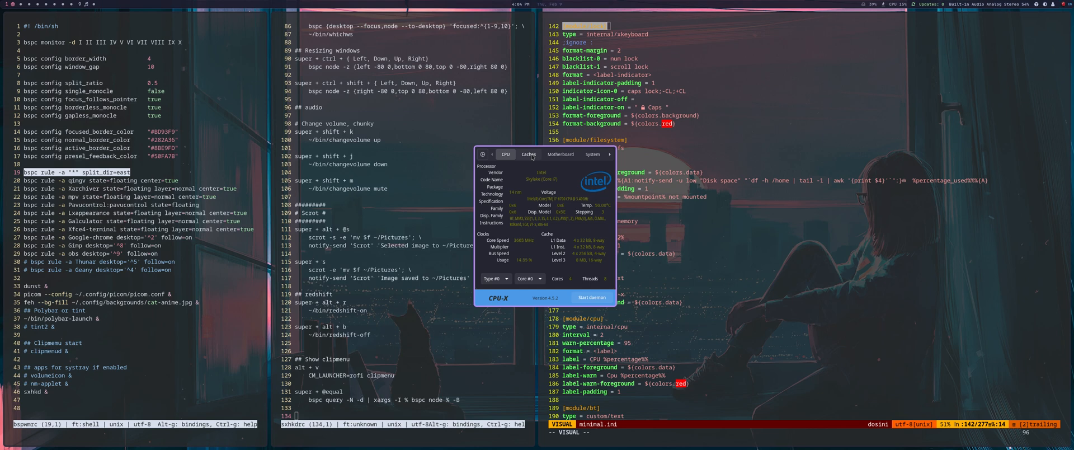
Step: Compare CPU-X's Motherboard and System tabs, then close CPU-X
click(561, 153)
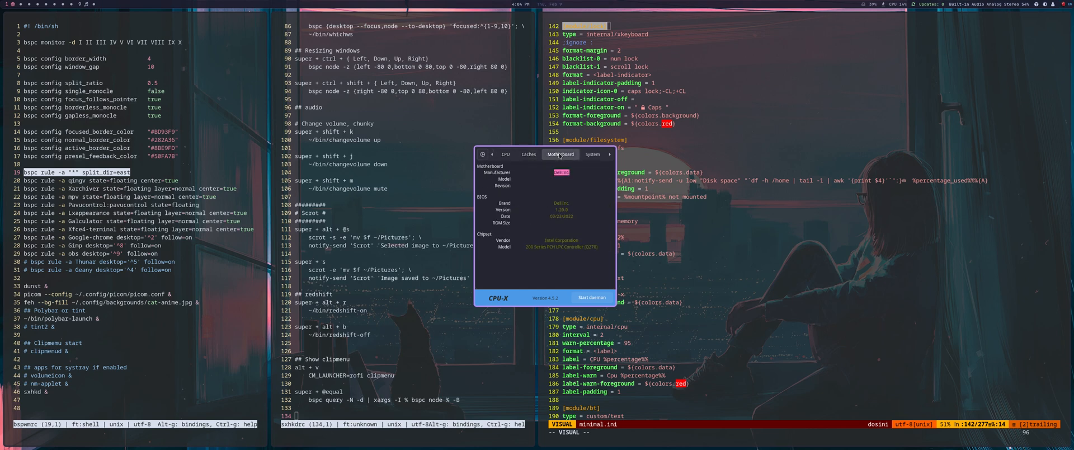
click(593, 153)
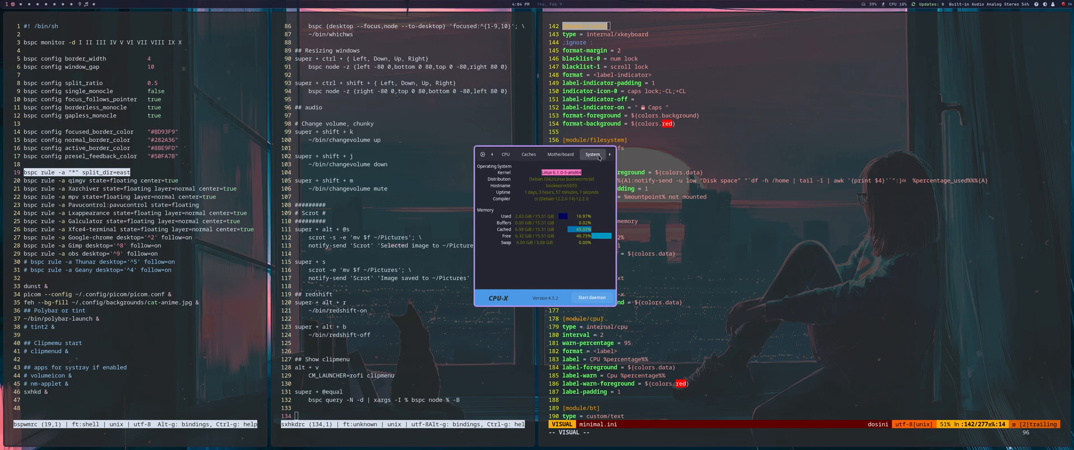
click(559, 153)
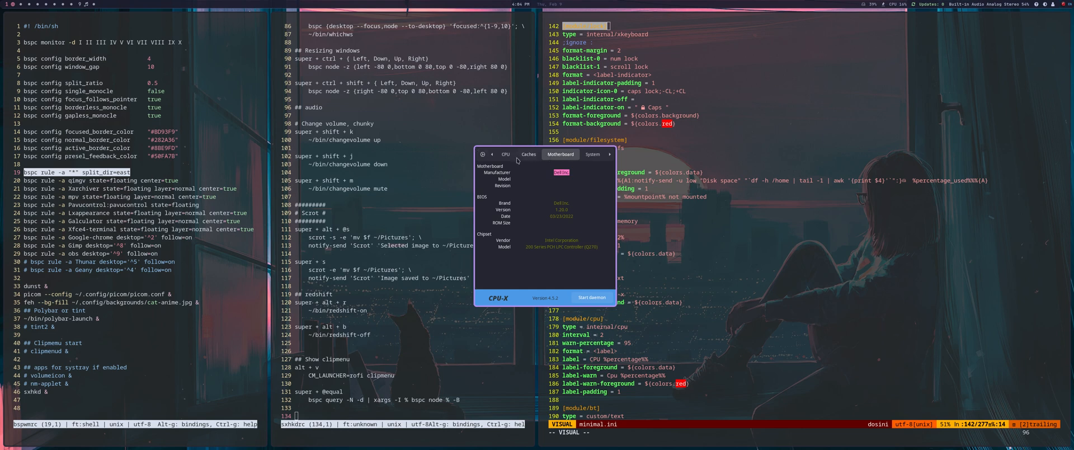
click(505, 154)
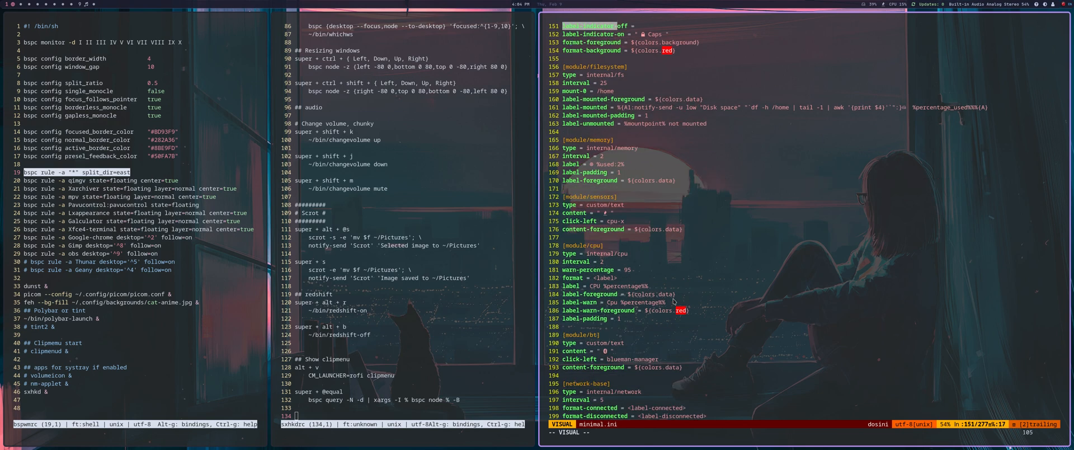
Step: Scroll through the remaining polybar modules in minimal.ini and quit Neovim
scroll(down, 3)
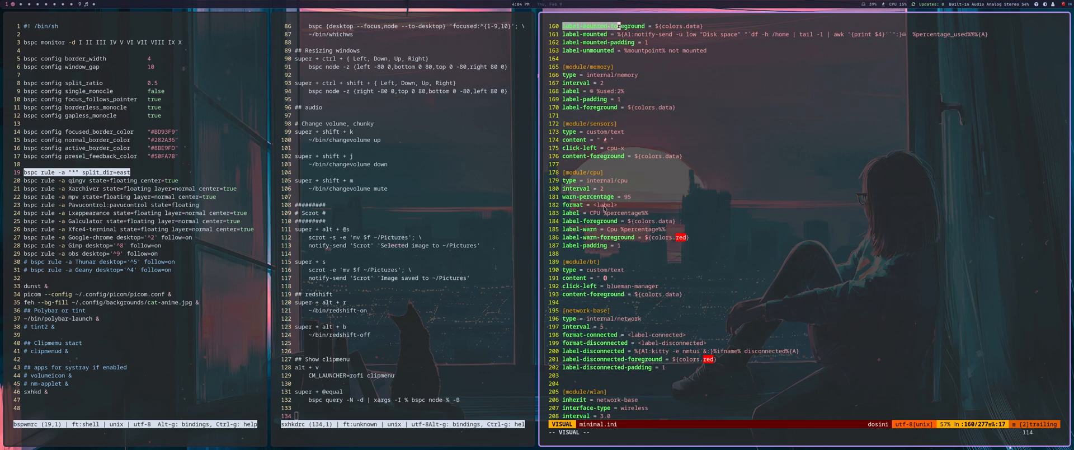
mouse_move(690, 291)
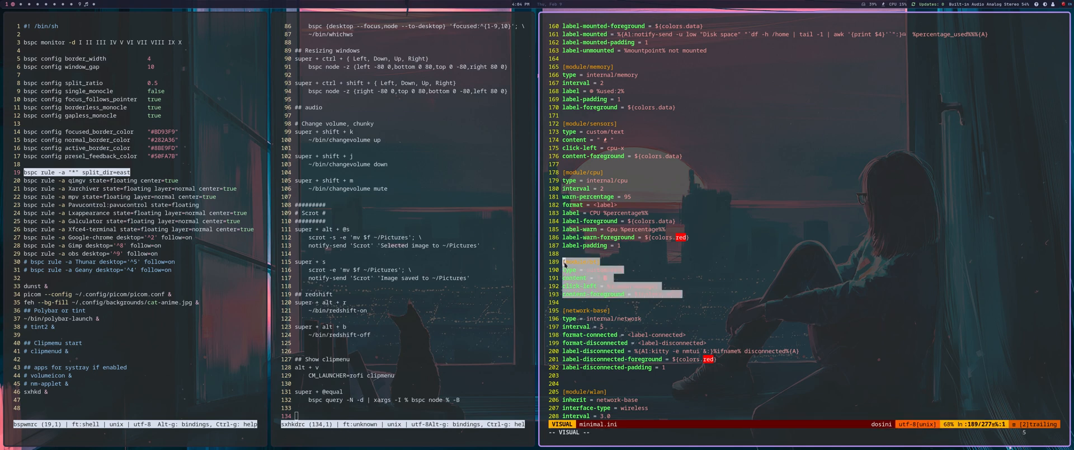
key(Escape)
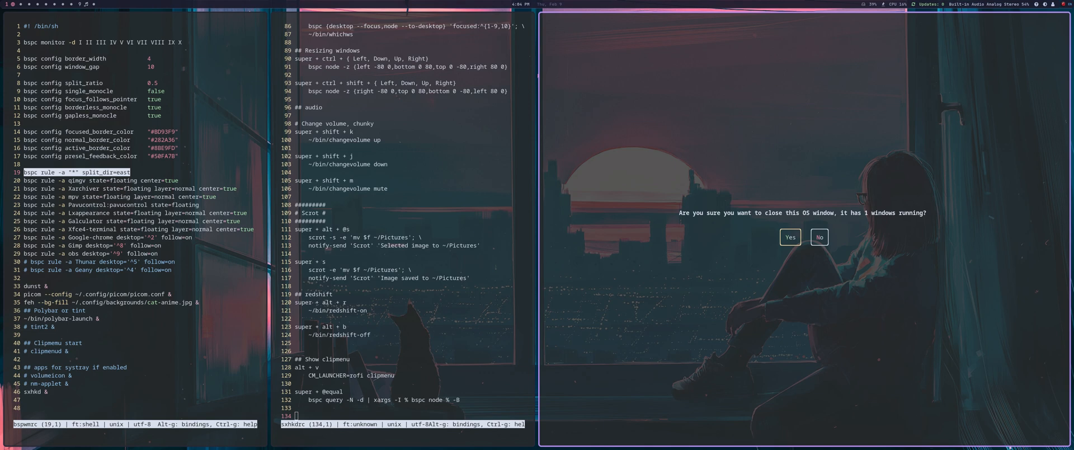
Step: Close the last kitty window, answering Yes to the close confirmation
click(818, 236)
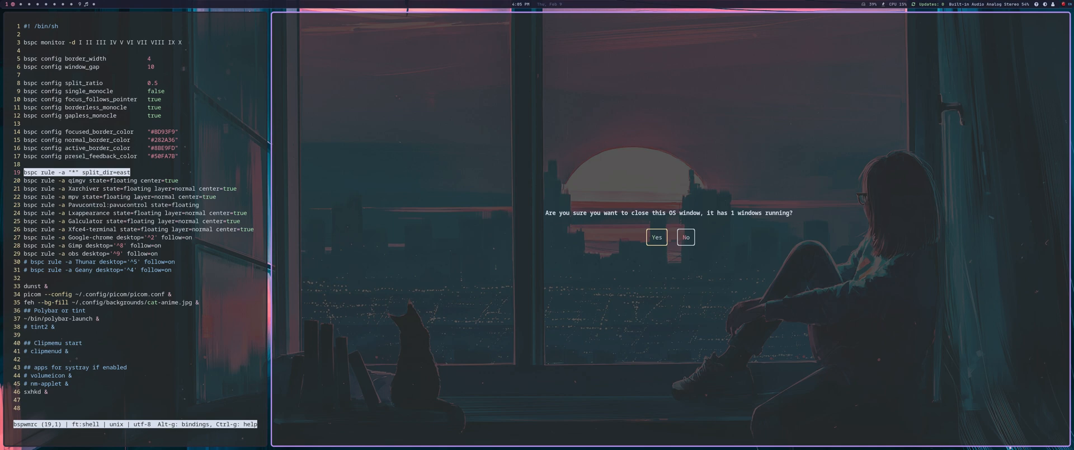
click(684, 236)
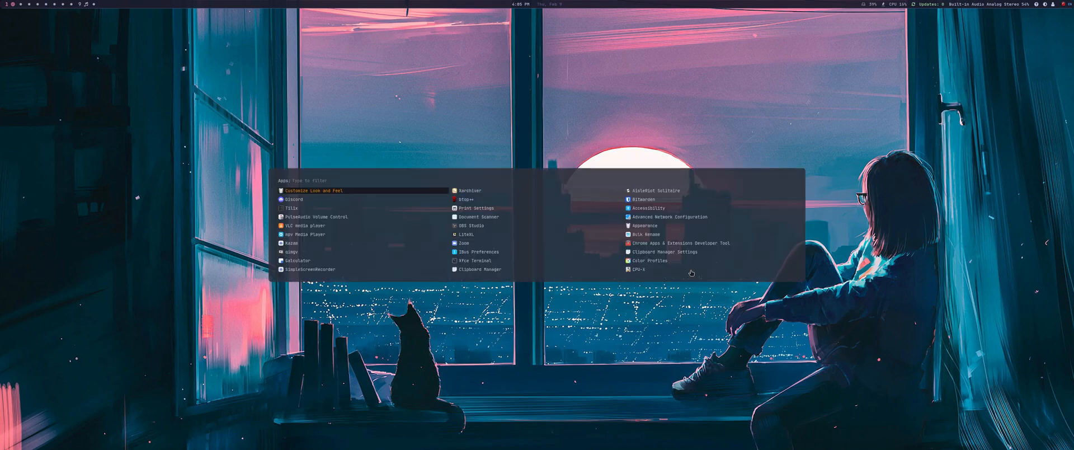
Step: Launch LXAppearance, view the Colloid icon, Phinger cursor and widget themes, then close it
click(317, 190)
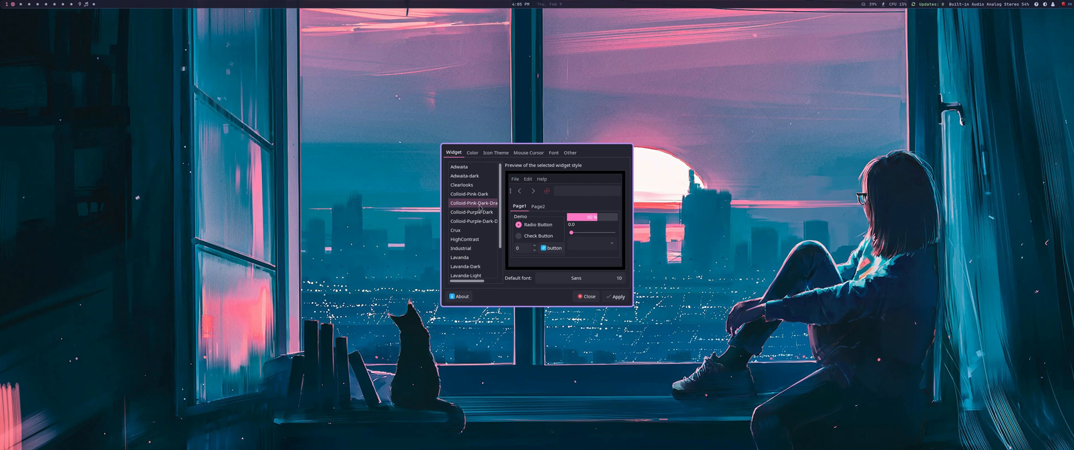
mouse_move(492, 238)
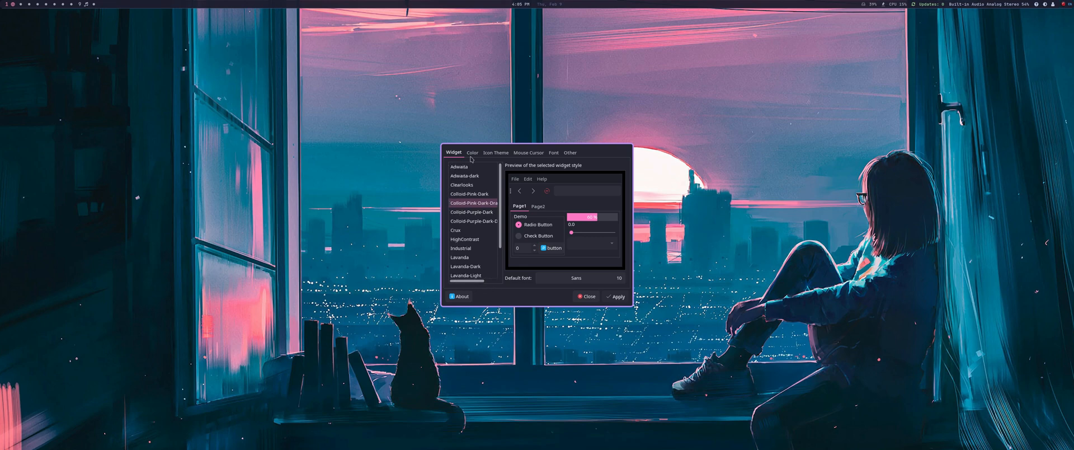
click(496, 153)
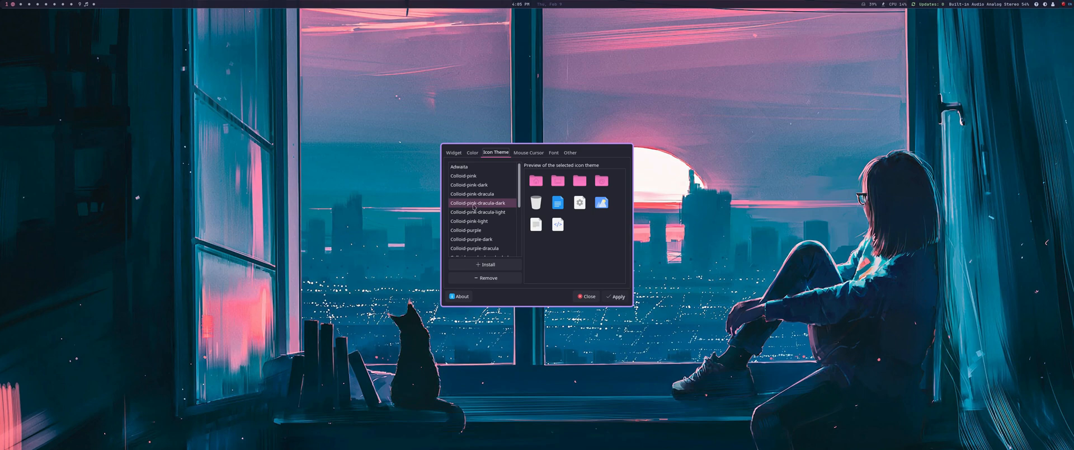
click(528, 152)
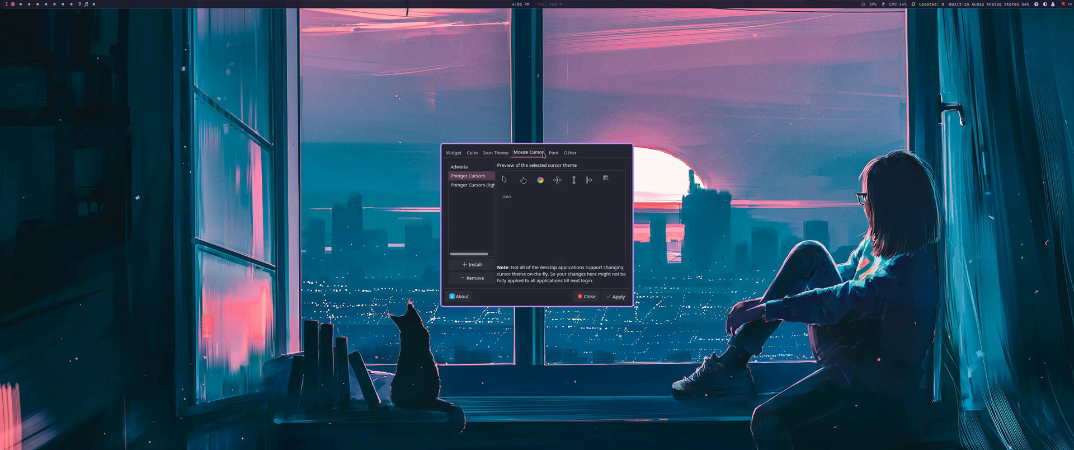
click(452, 152)
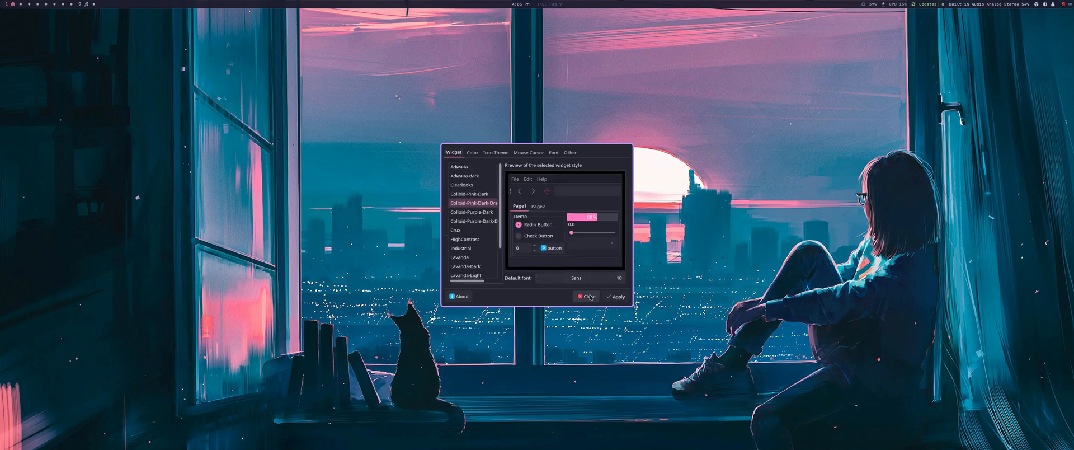
click(588, 296)
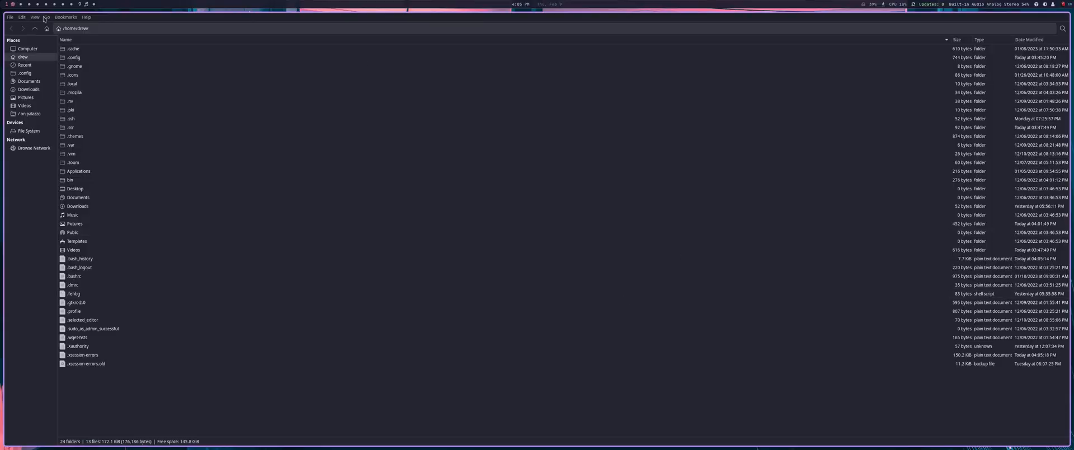
mouse_move(88, 24)
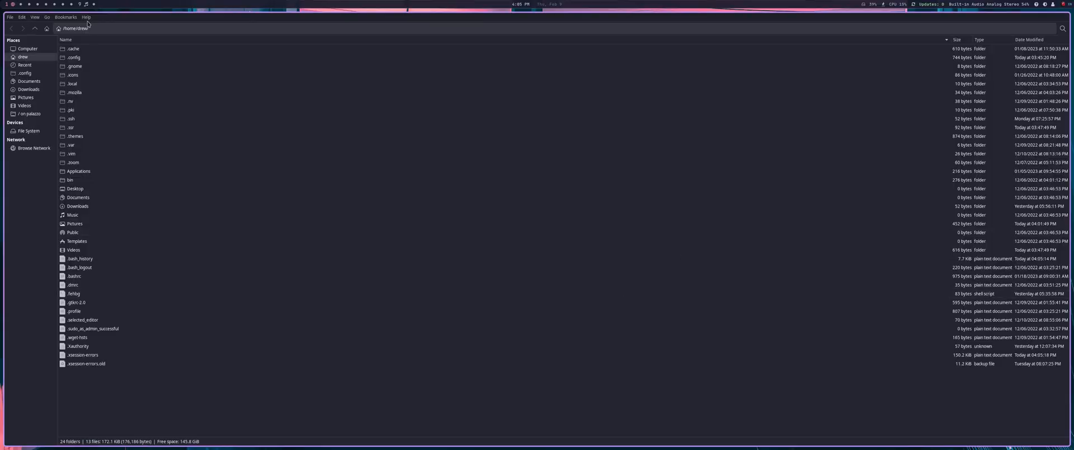